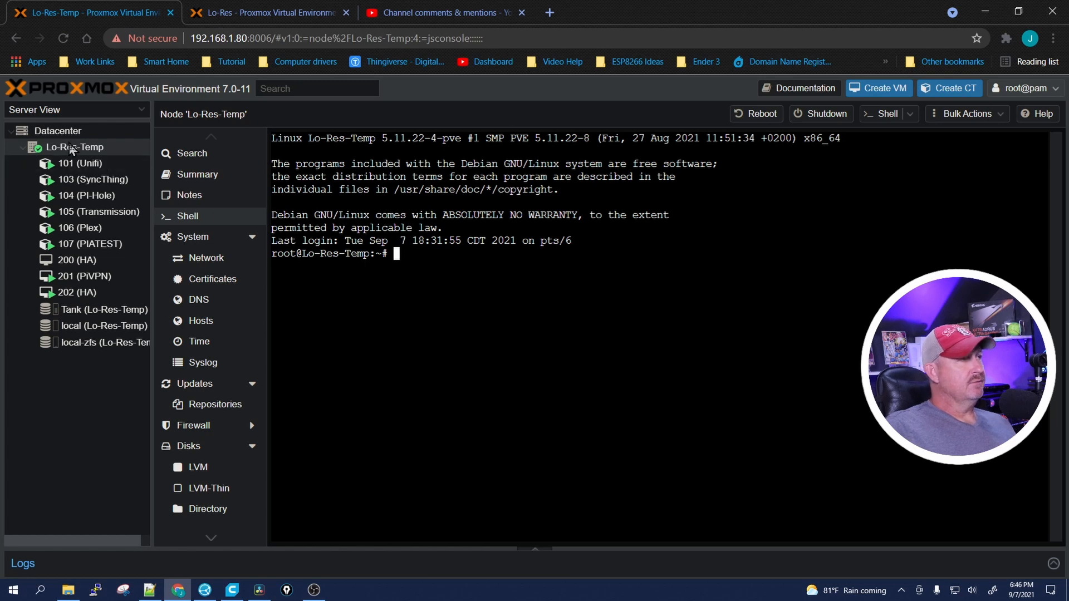
pyautogui.moveTo(58, 138)
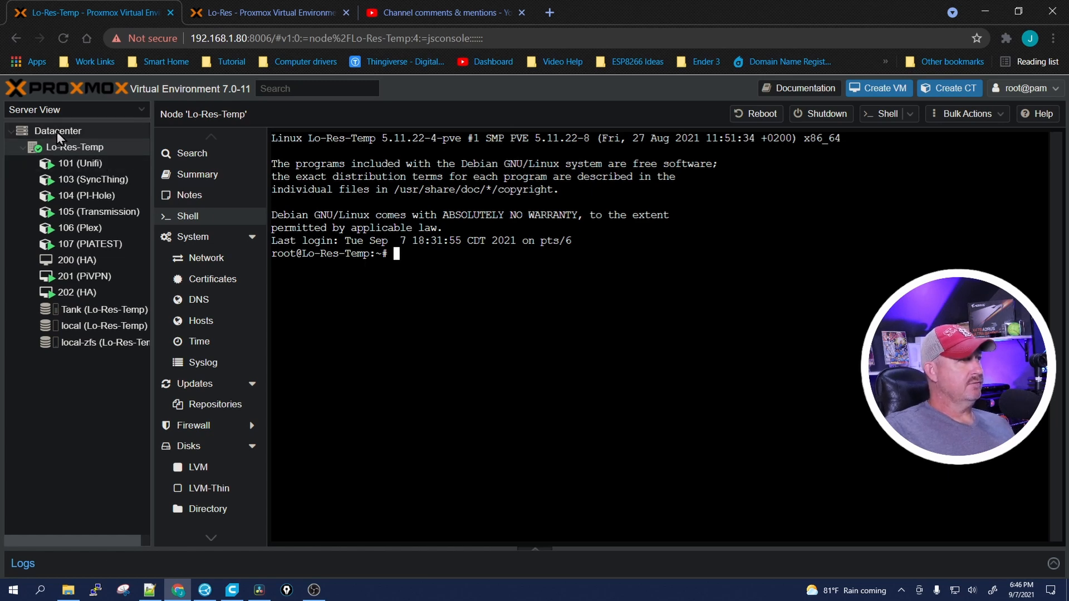
# Start creating a new cluster from the Lo-Res-Temp datacenter's Cluster panel
pyautogui.click(57, 131)
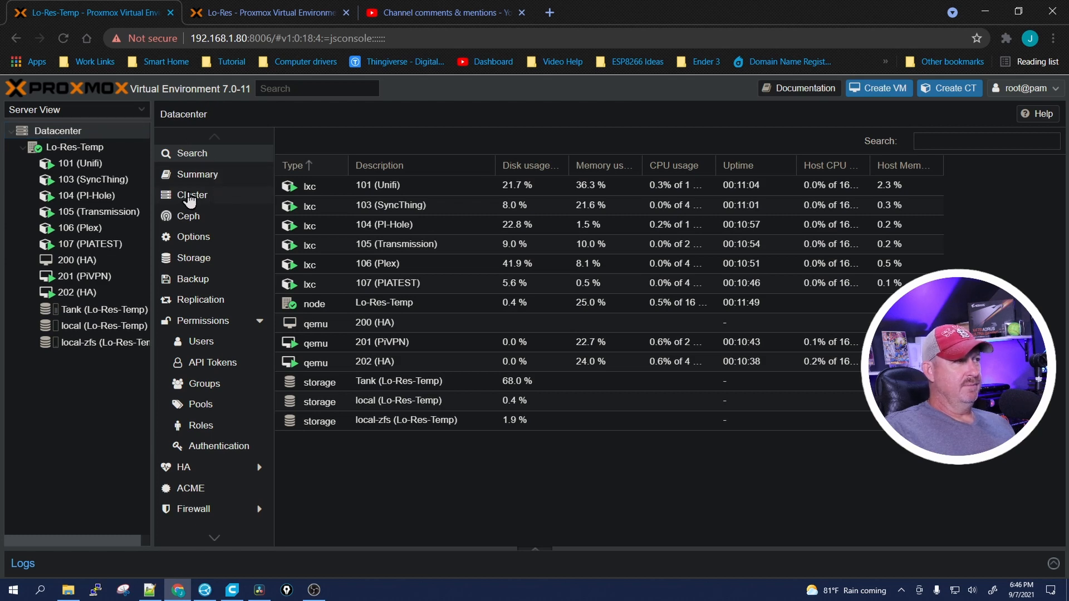
pyautogui.click(192, 195)
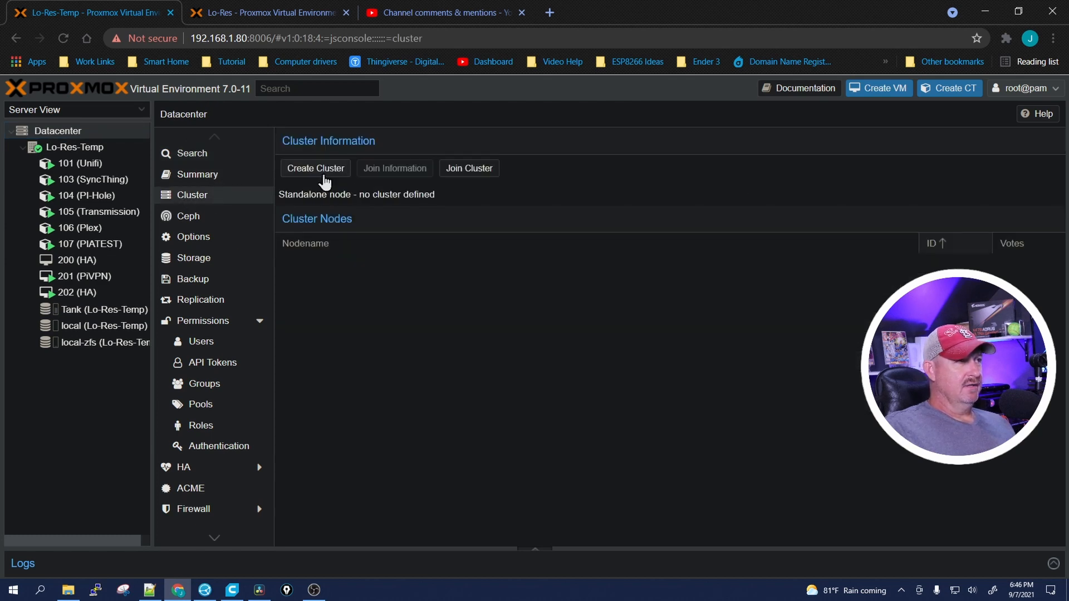
pyautogui.click(315, 168)
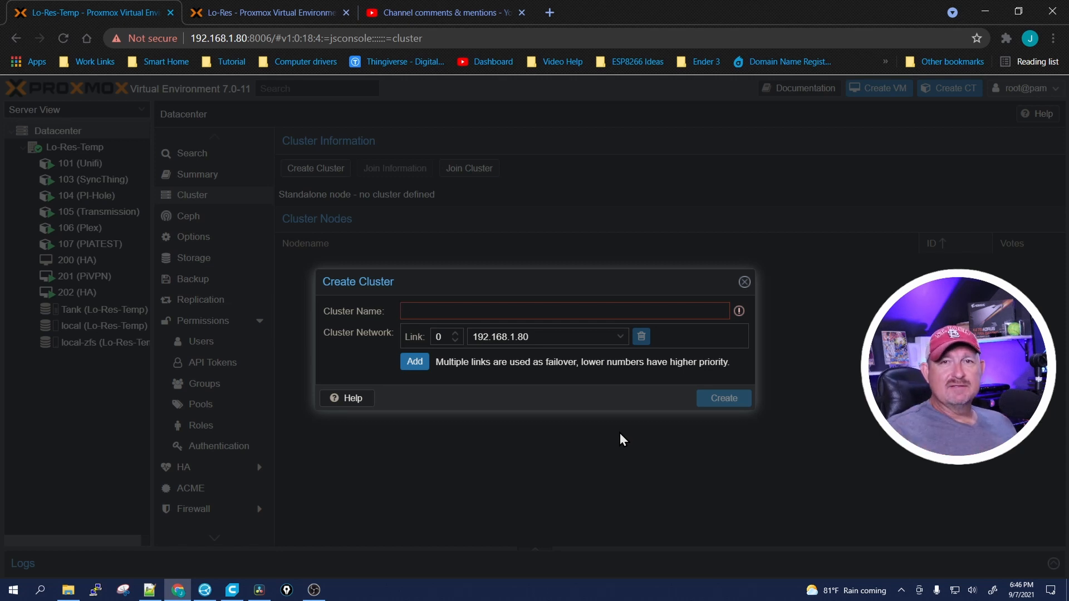
# Create the cluster named TempCluster with Lo-Res-Temp at 192.168.1.80 and dismiss the task output
pyautogui.click(563, 311)
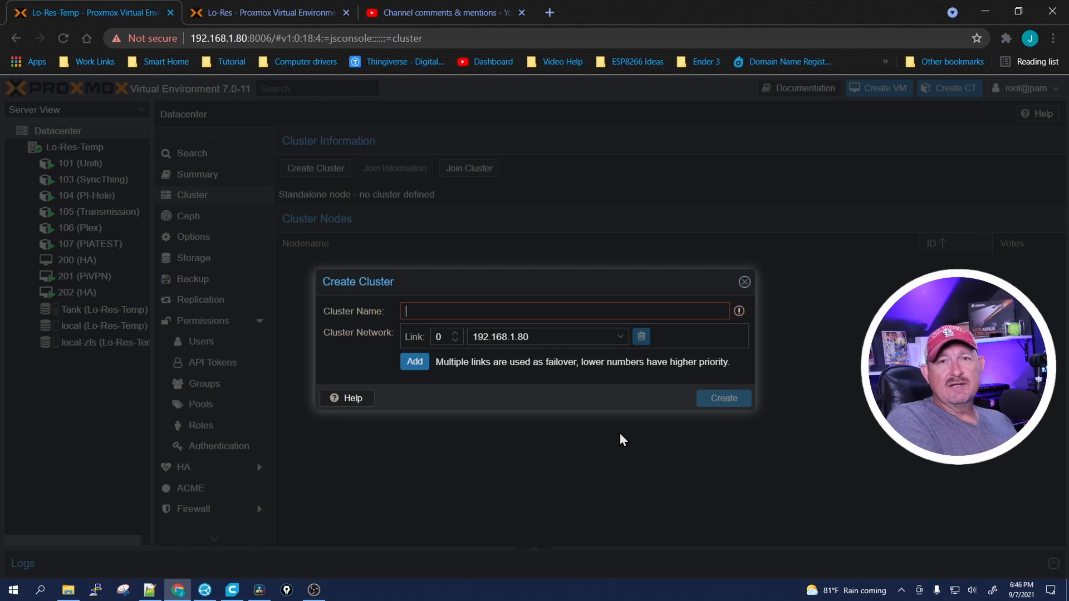
pyautogui.write('TempCluster')
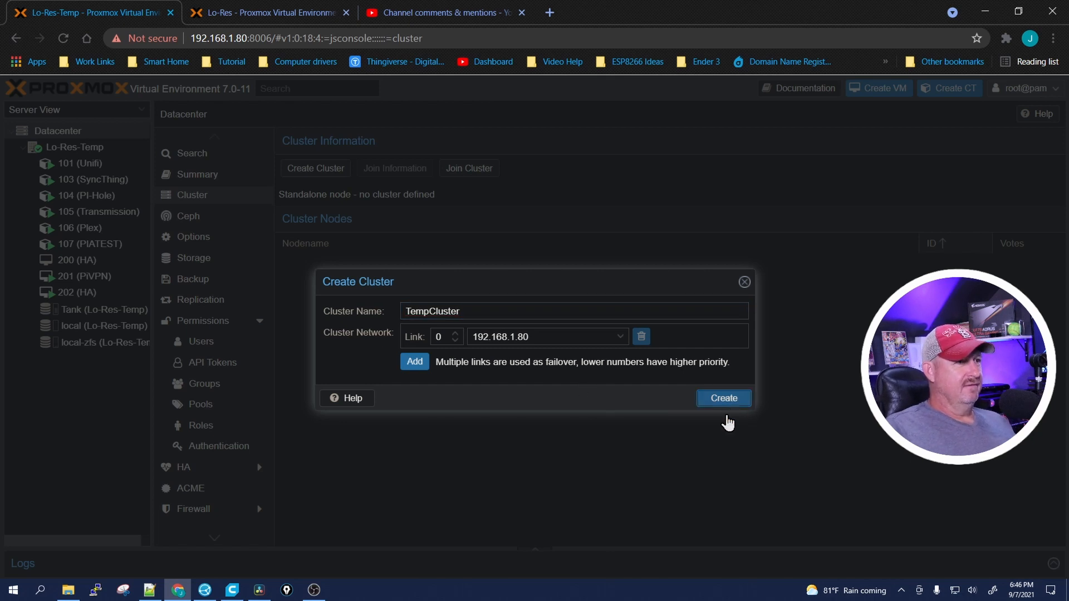
pyautogui.click(724, 398)
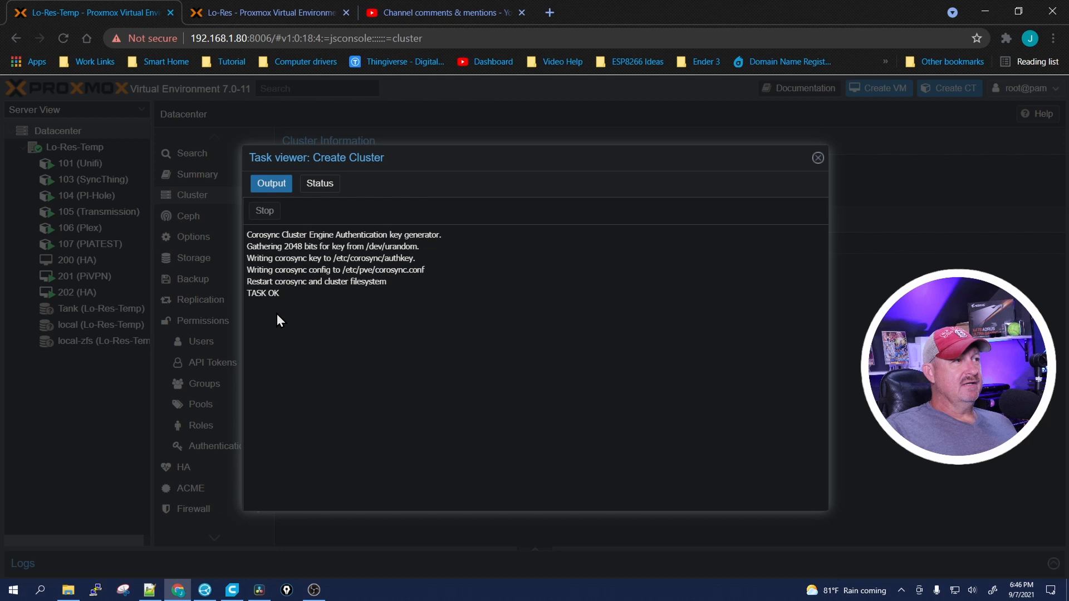
pyautogui.moveTo(612, 322)
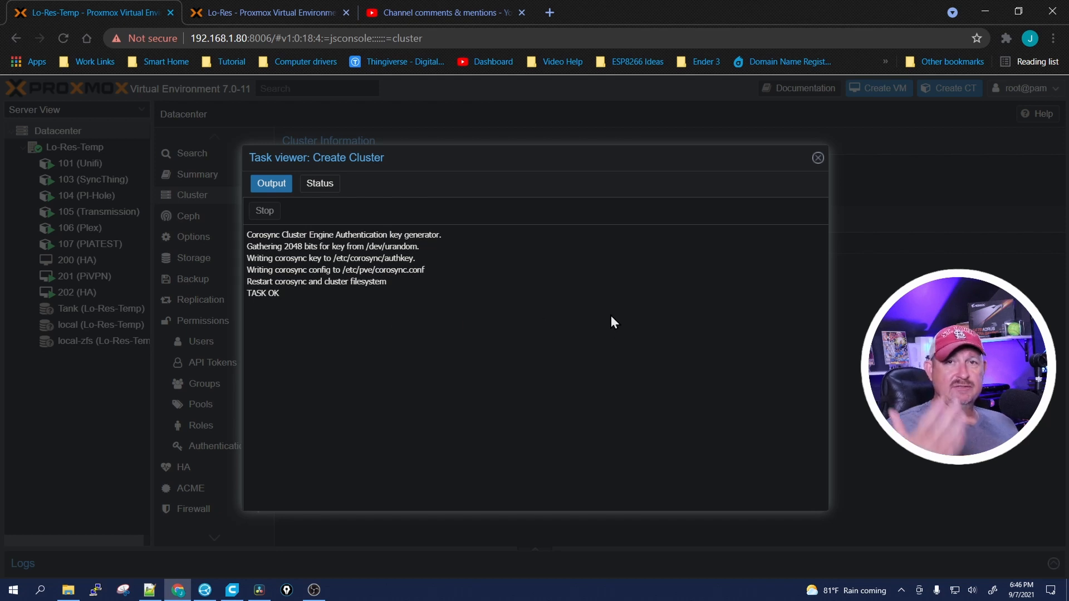
pyautogui.moveTo(513, 382)
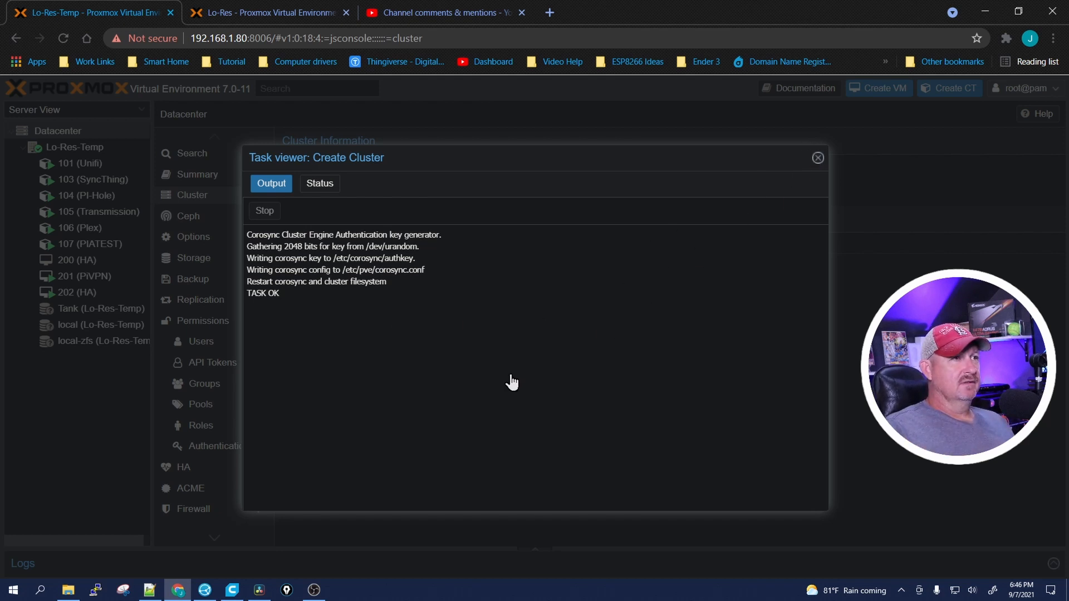
pyautogui.click(817, 157)
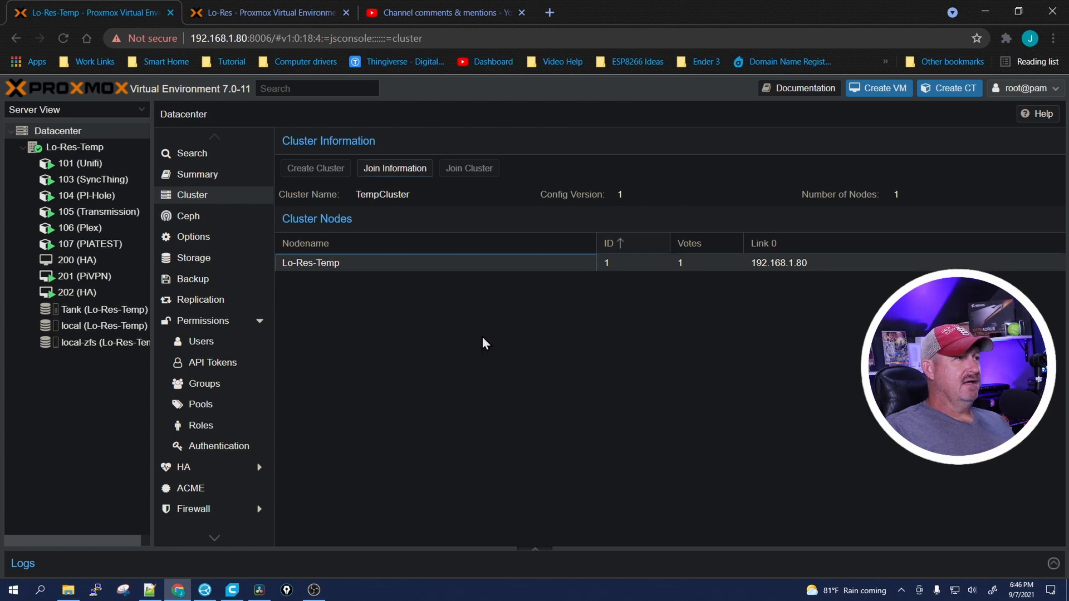
pyautogui.moveTo(415, 196)
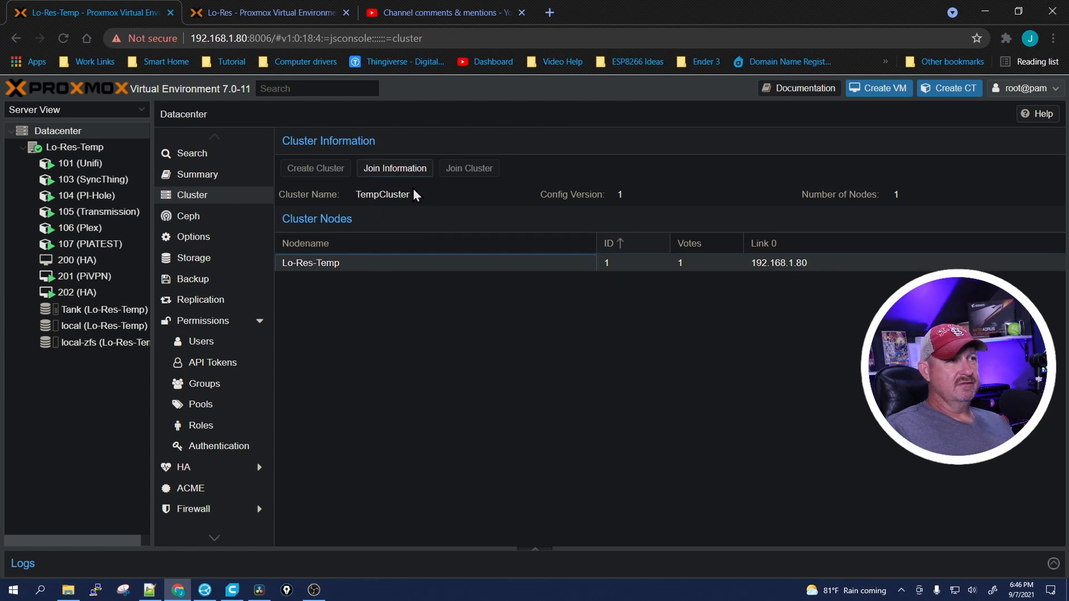
pyautogui.click(394, 168)
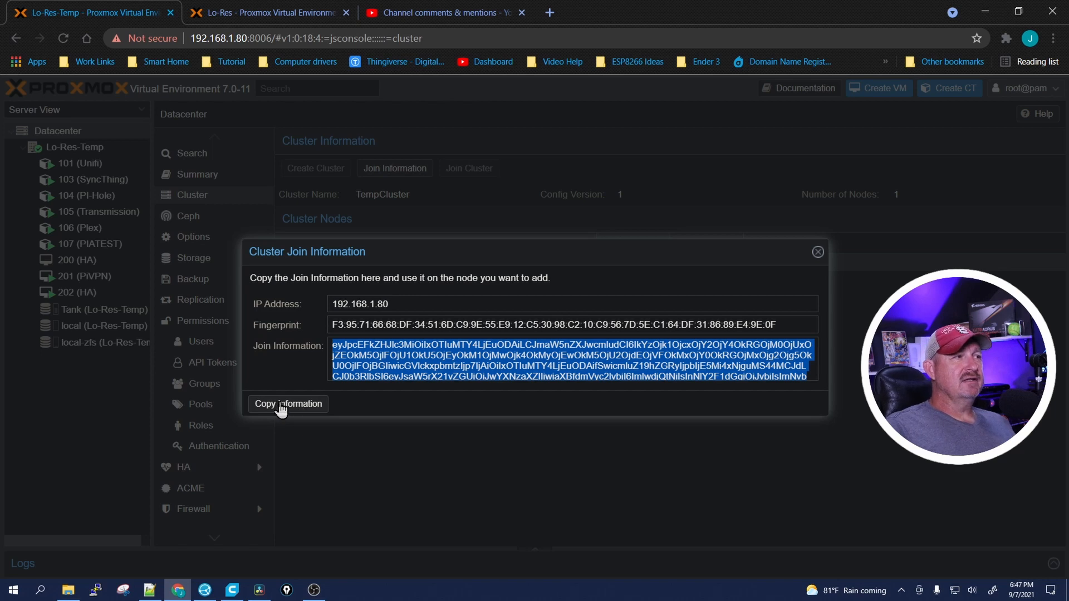
pyautogui.moveTo(486, 469)
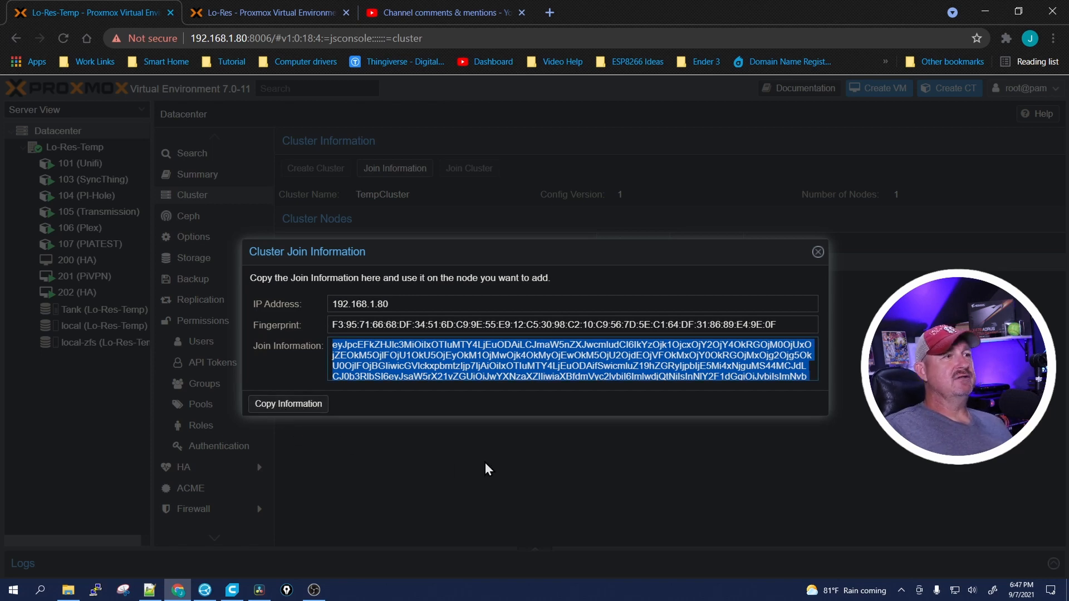
pyautogui.moveTo(817, 251)
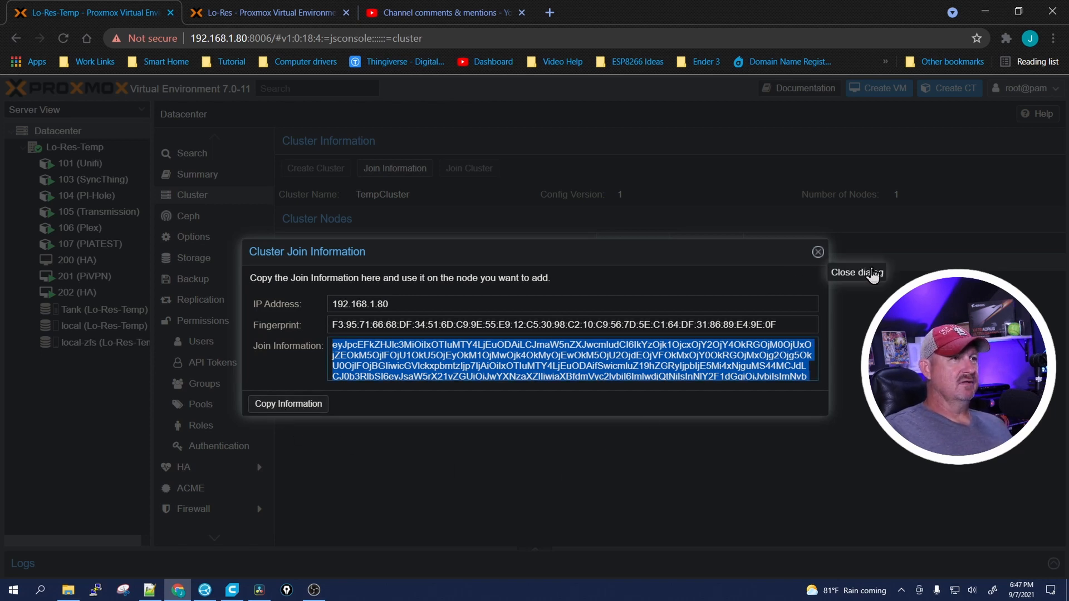
pyautogui.click(818, 252)
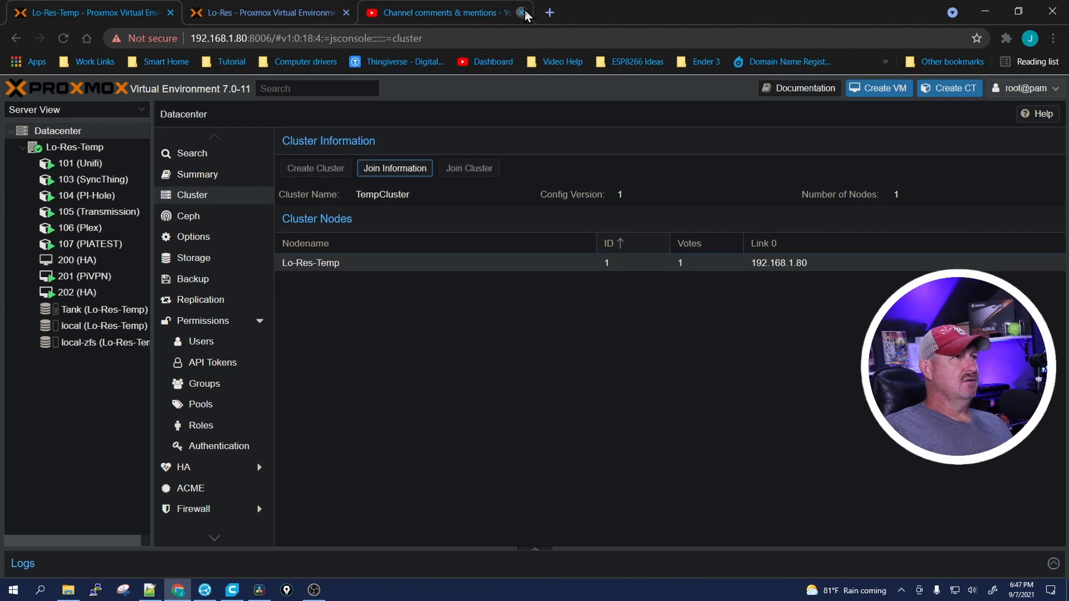
# Begin joining the Lo-Res node to an existing cluster from its datacenter view
pyautogui.click(521, 12)
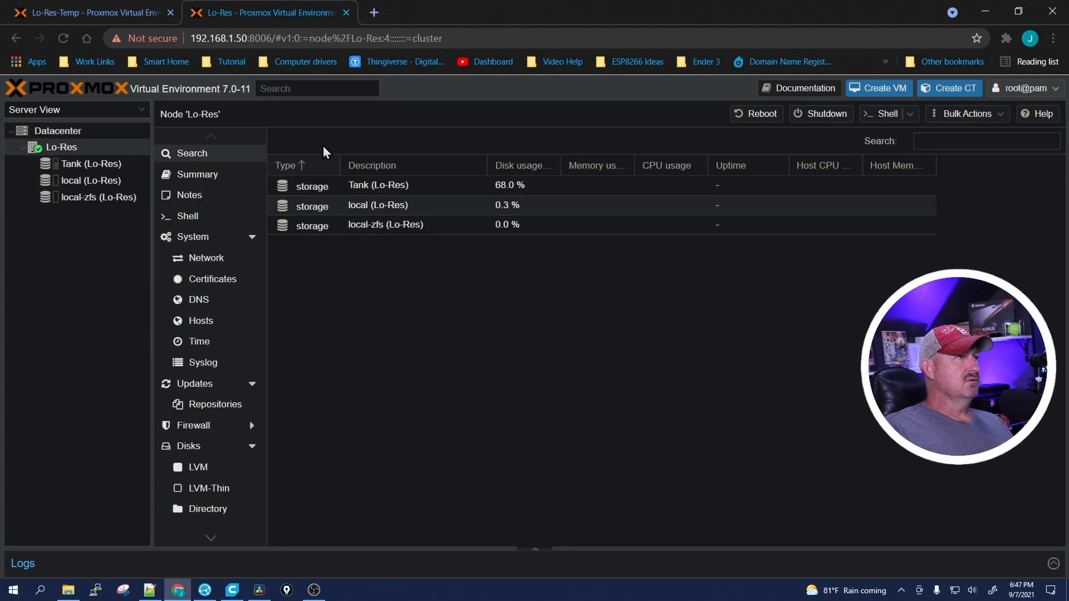
pyautogui.moveTo(341, 242)
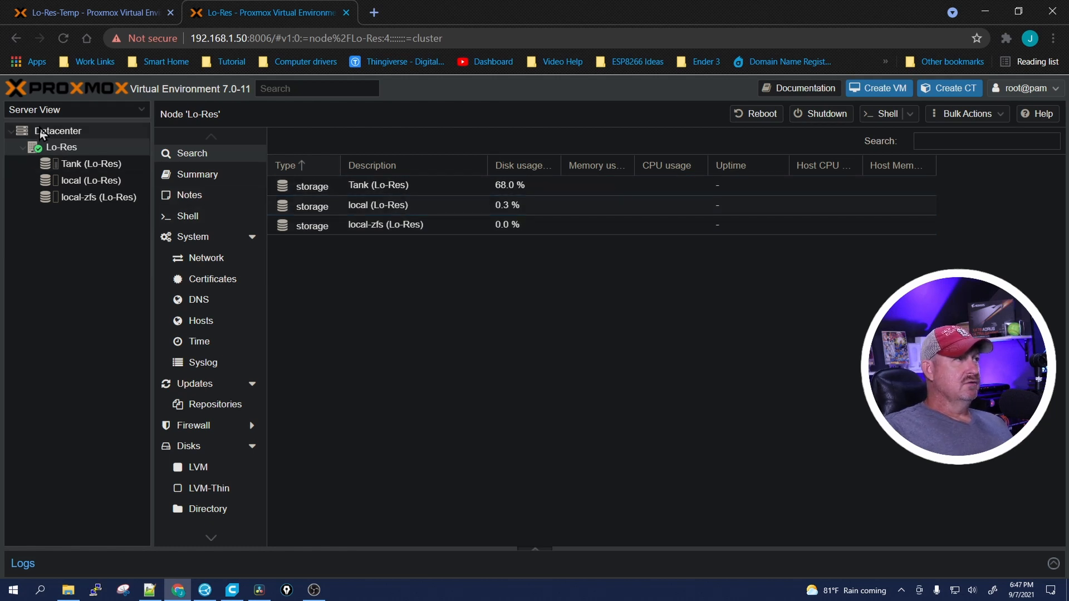
pyautogui.click(58, 130)
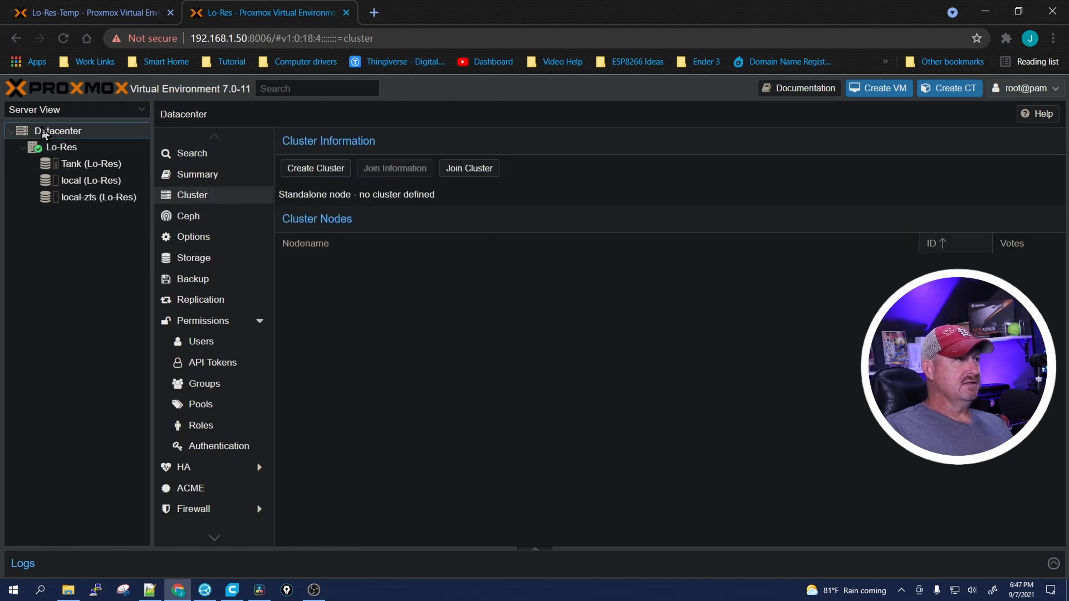
pyautogui.moveTo(468, 168)
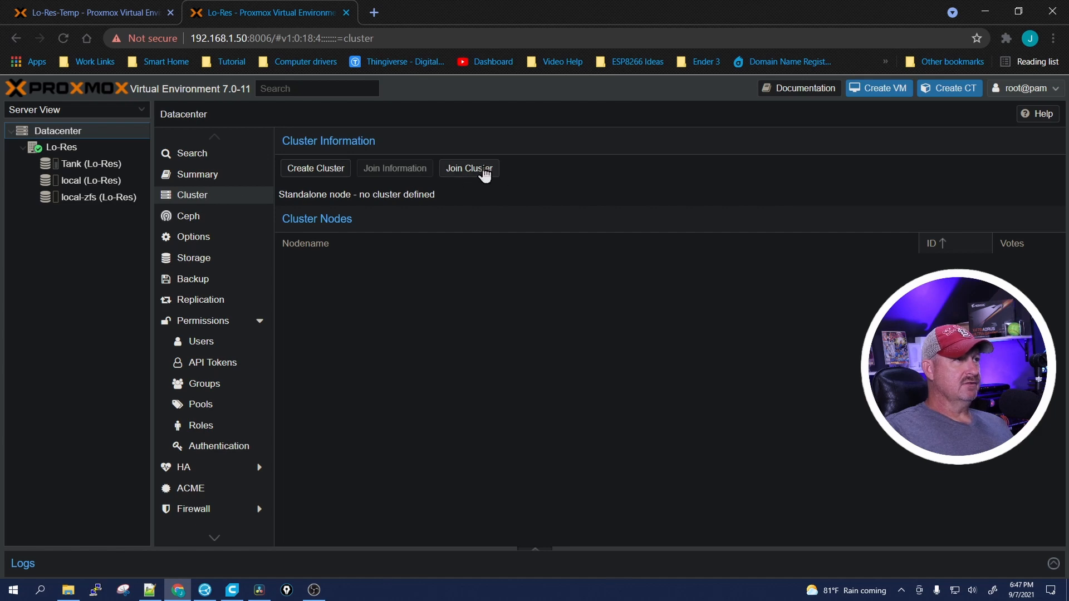
pyautogui.click(469, 168)
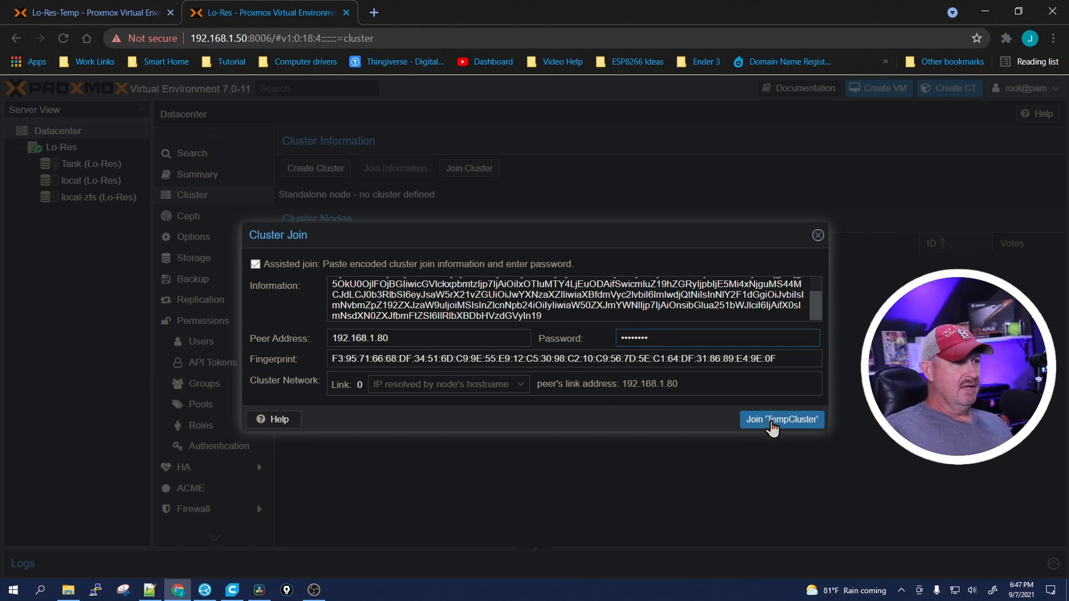
# Join Lo-Res to TempCluster and dismiss the finished join task
pyautogui.click(781, 420)
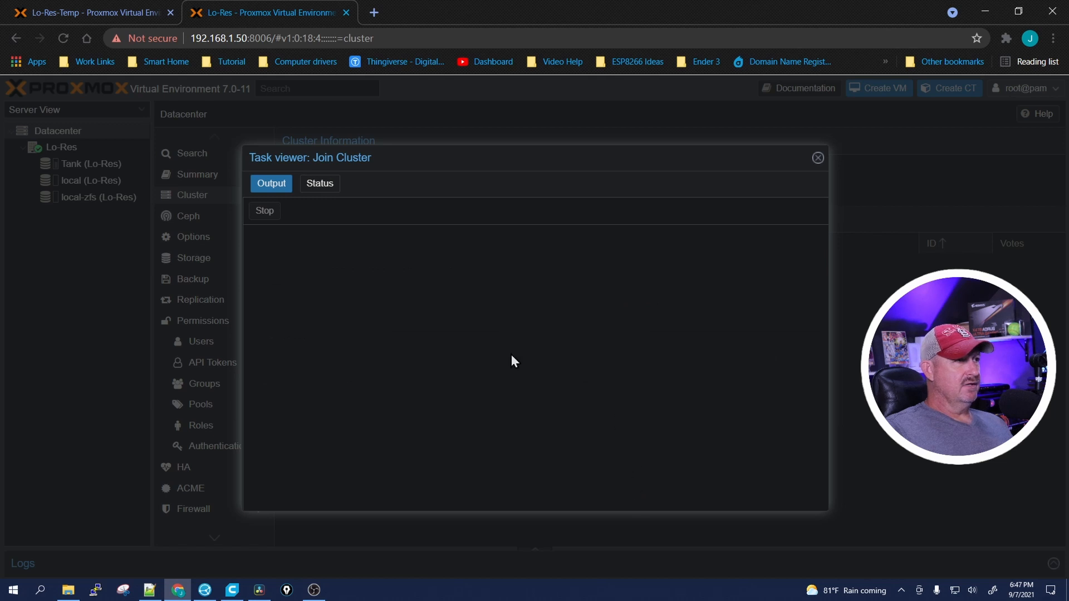
pyautogui.moveTo(612, 400)
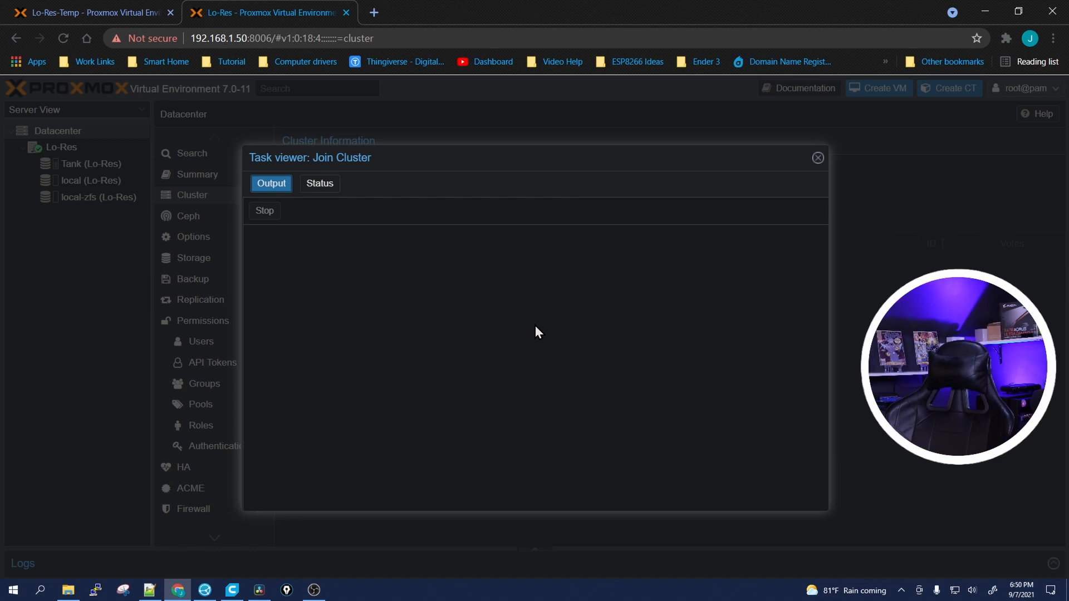
pyautogui.click(816, 157)
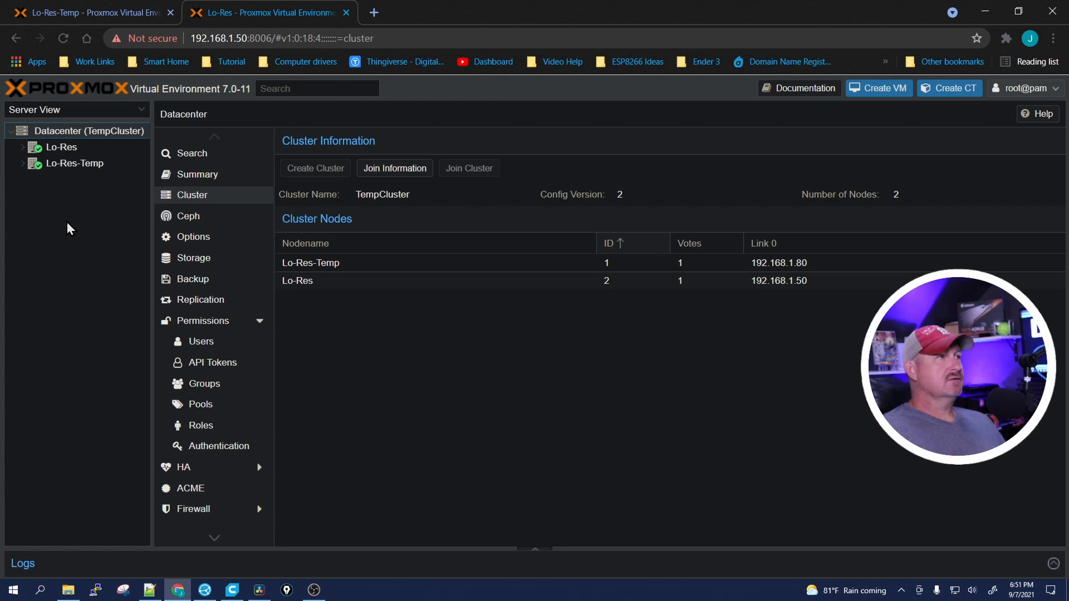
pyautogui.moveTo(85, 257)
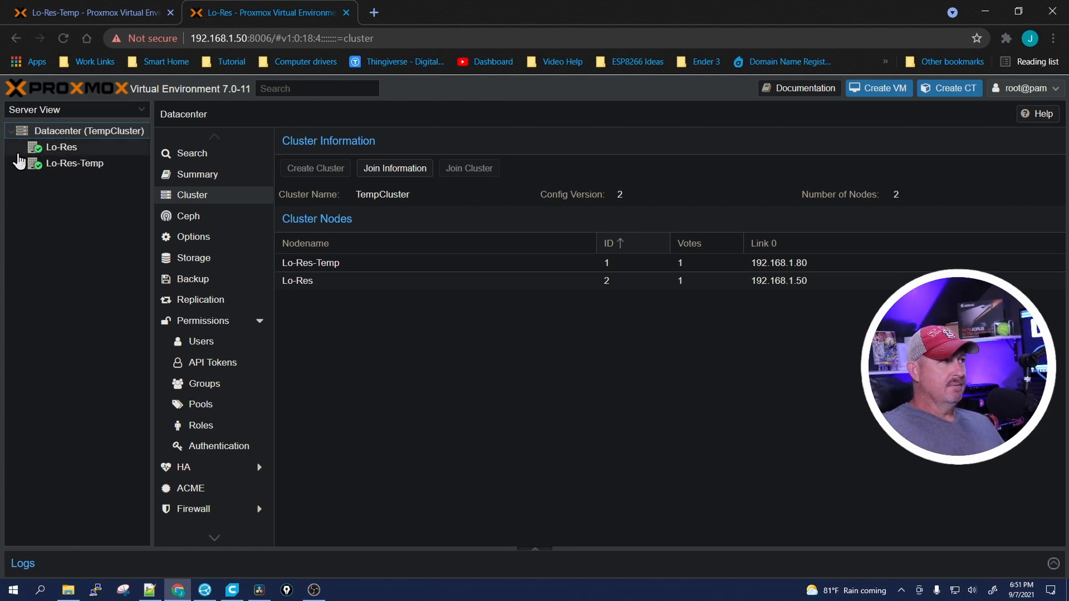
# Select container 101 (Unifi) under Lo-Res-Temp in the combined two-node tree
pyautogui.click(22, 147)
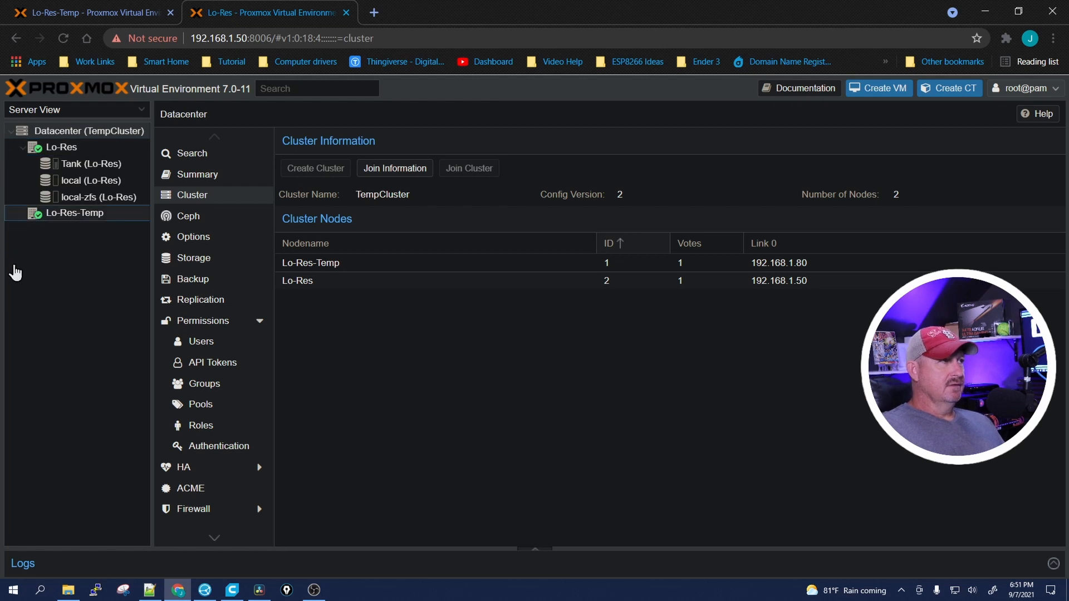
pyautogui.click(76, 212)
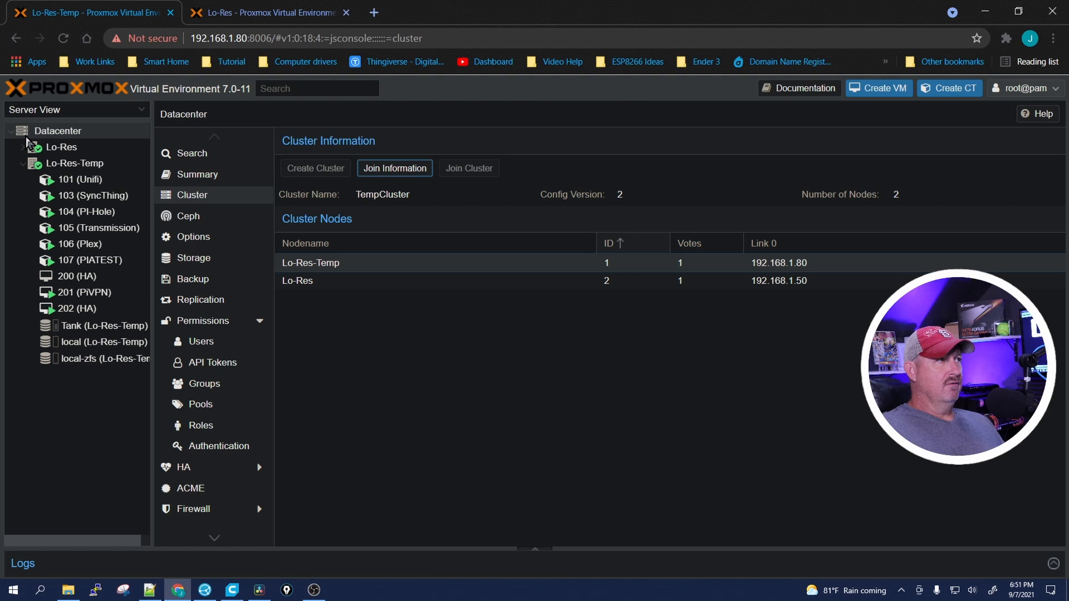
pyautogui.click(61, 147)
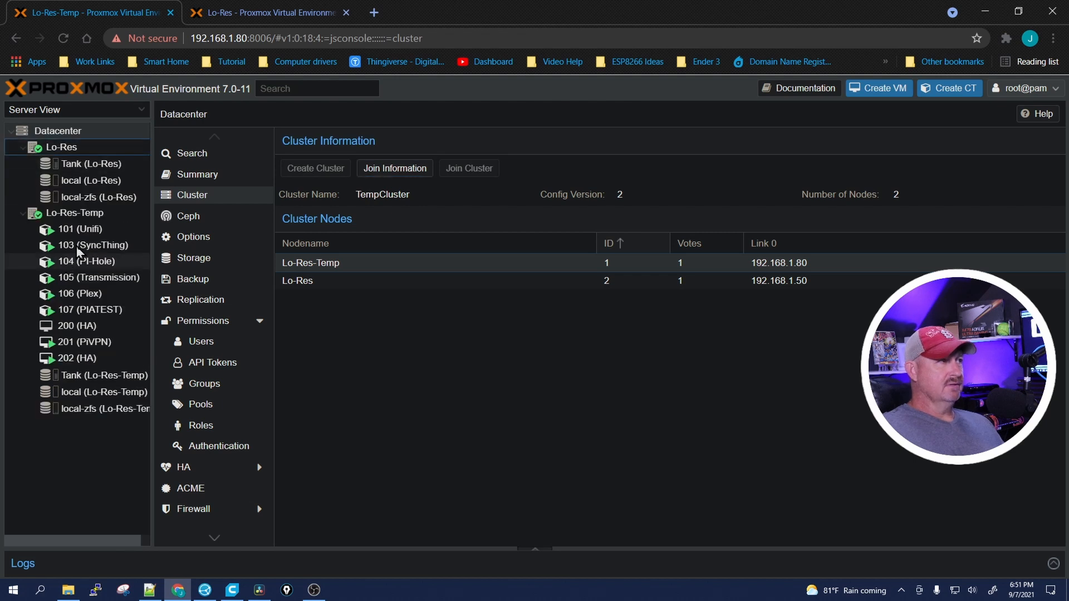
pyautogui.moveTo(96, 277)
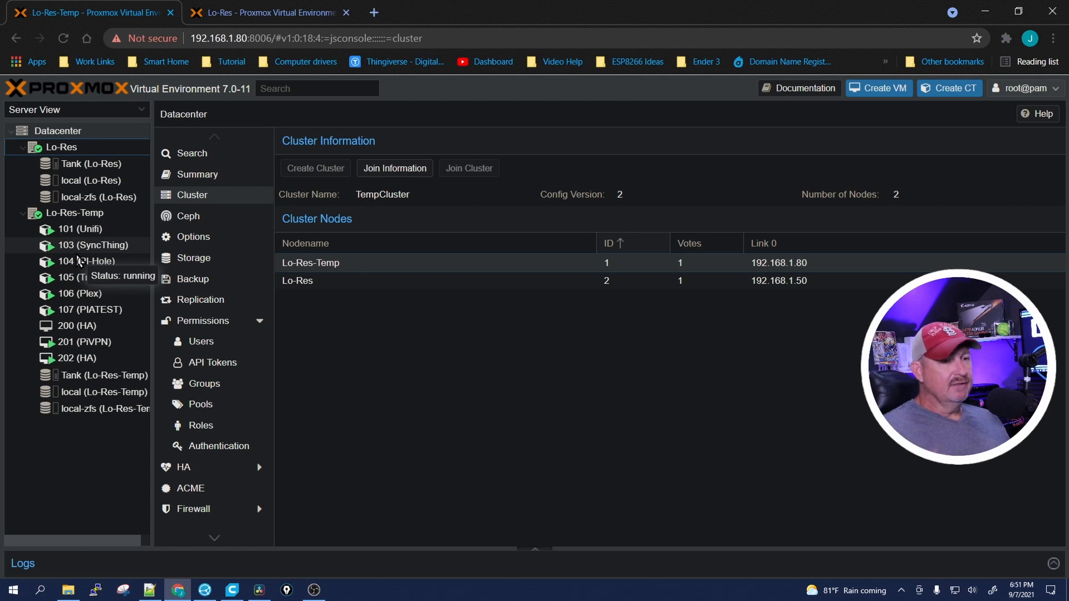
pyautogui.moveTo(231, 17)
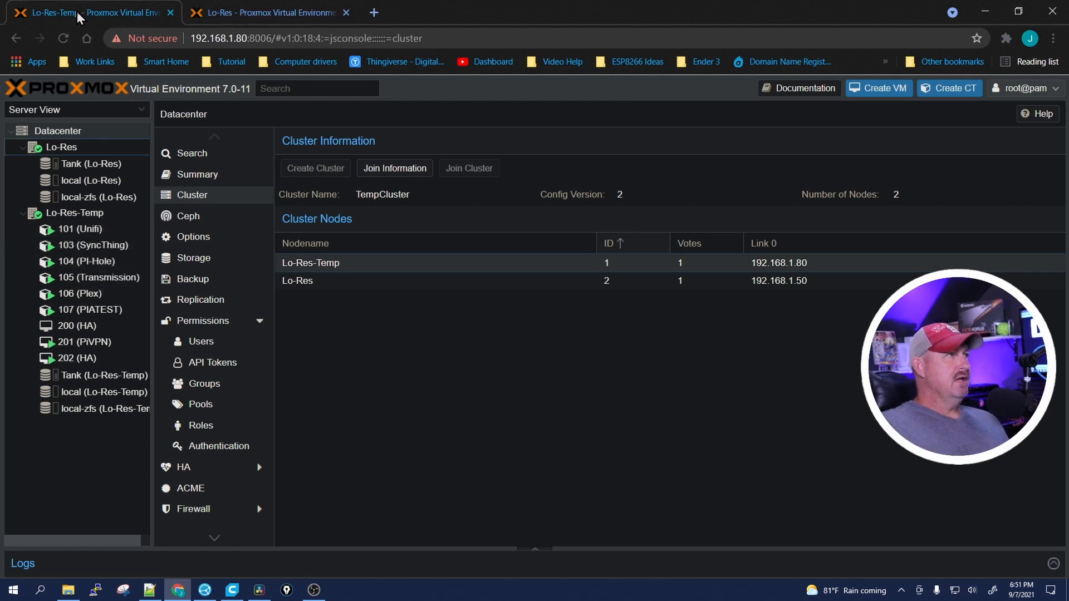
pyautogui.moveTo(94, 245)
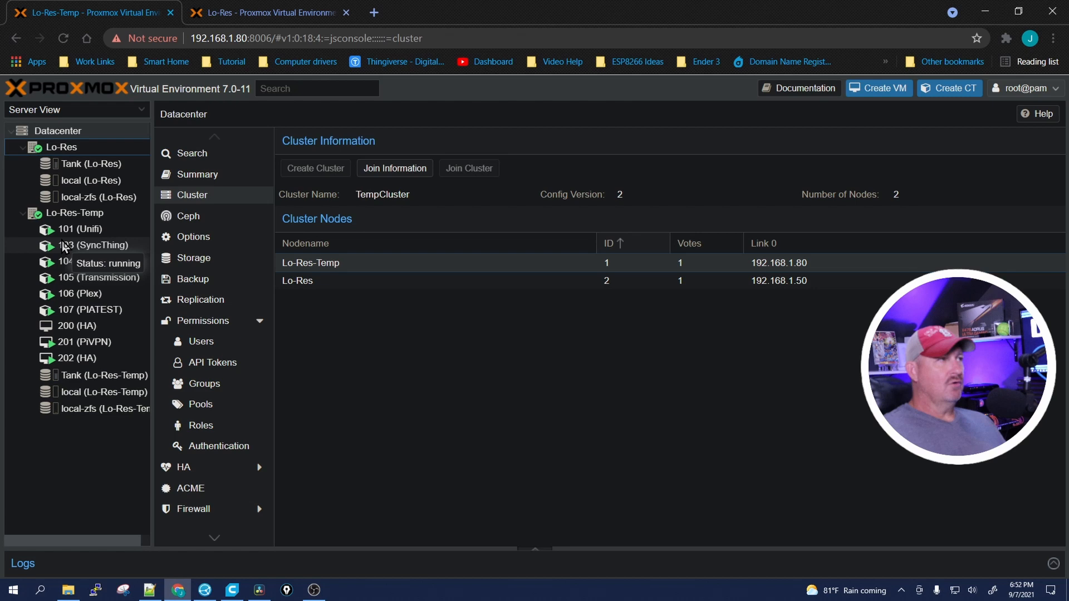
pyautogui.moveTo(84, 237)
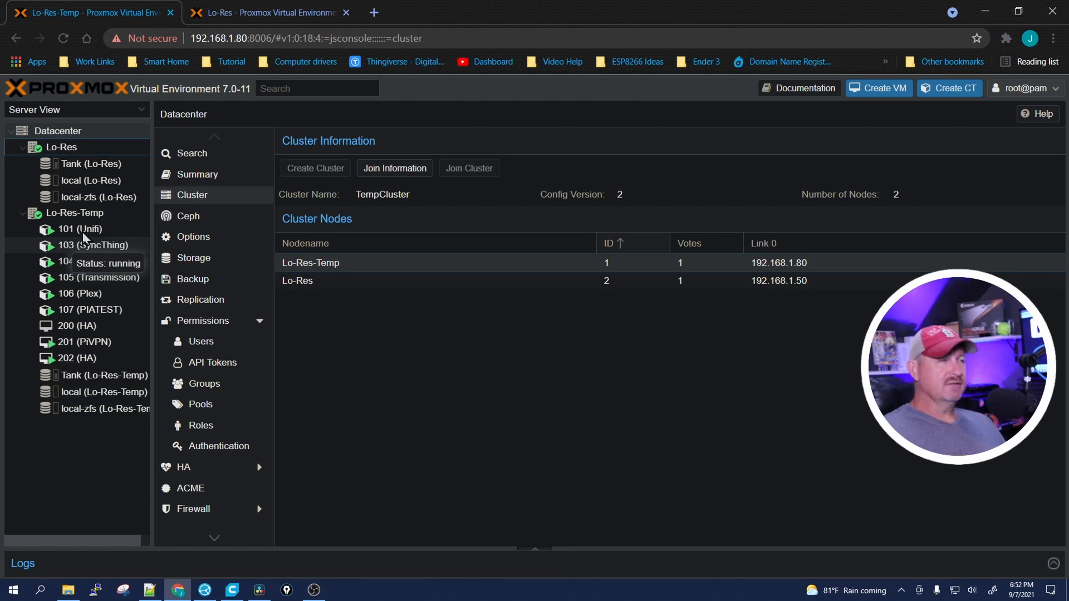
pyautogui.click(80, 230)
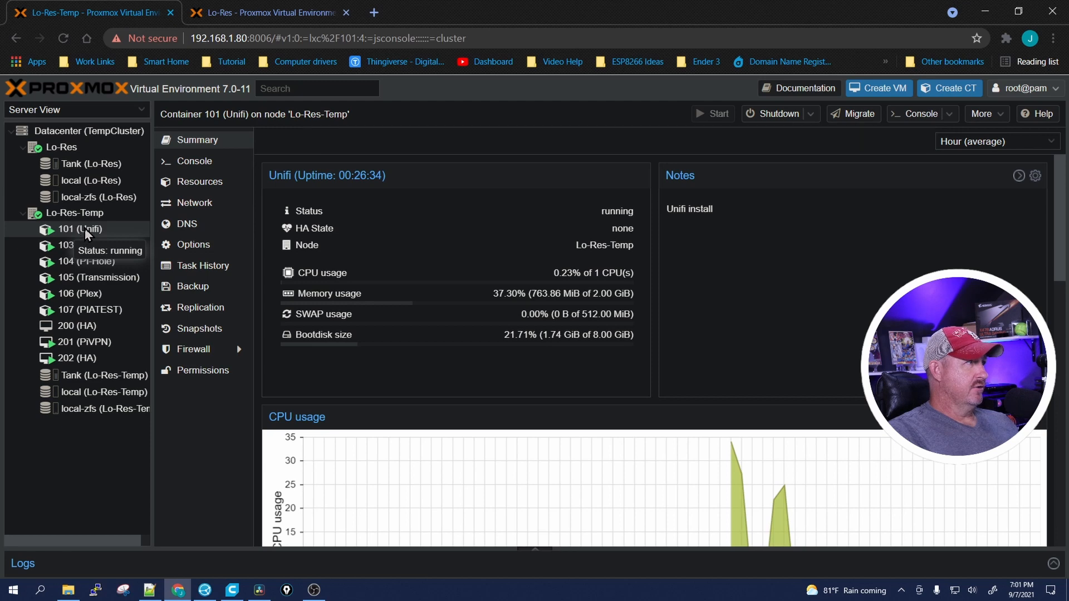
# Migrate container 101 (Unifi) from Lo-Res-Temp to target node Lo-Res
pyautogui.rightClick(80, 229)
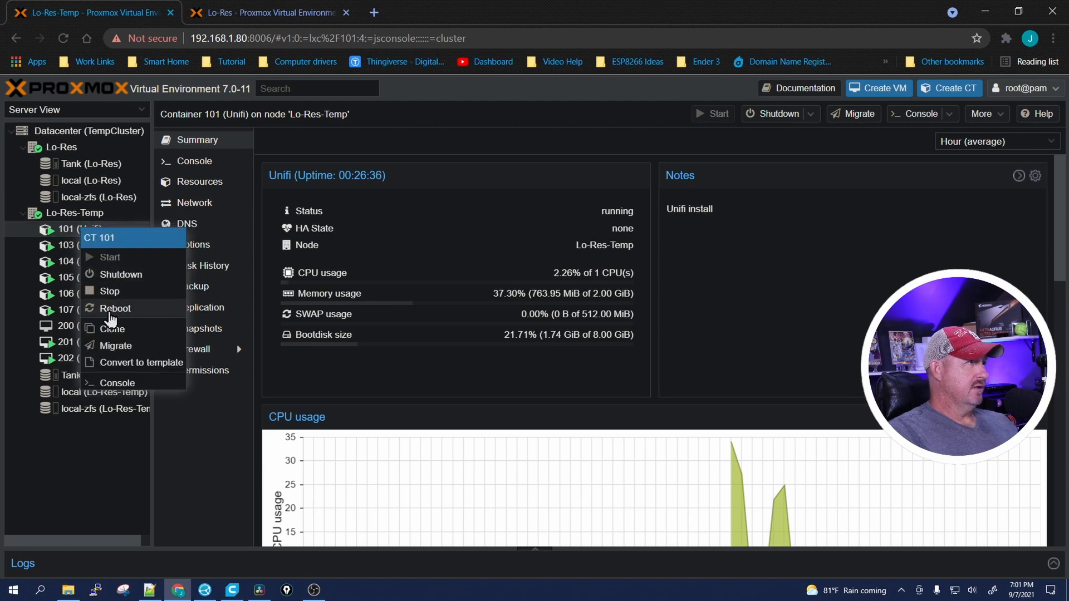
pyautogui.click(115, 345)
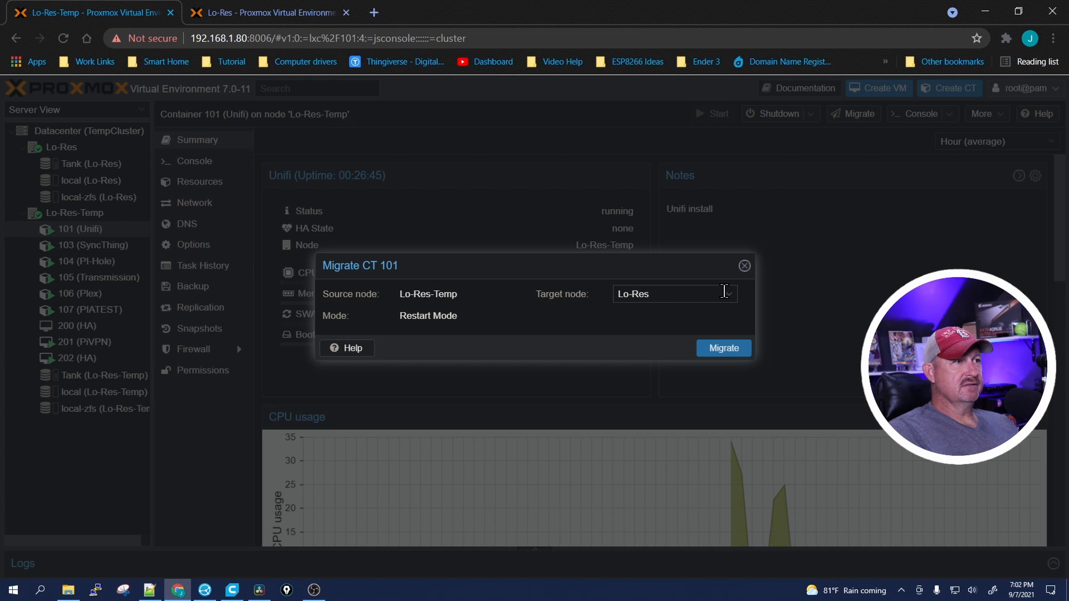
pyautogui.click(726, 294)
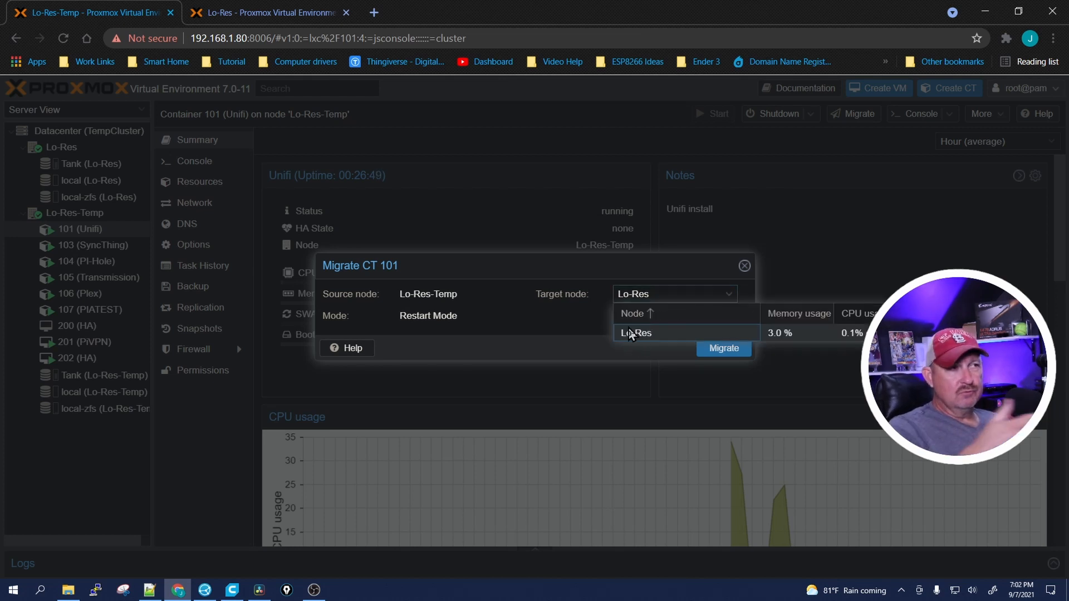
pyautogui.moveTo(675, 326)
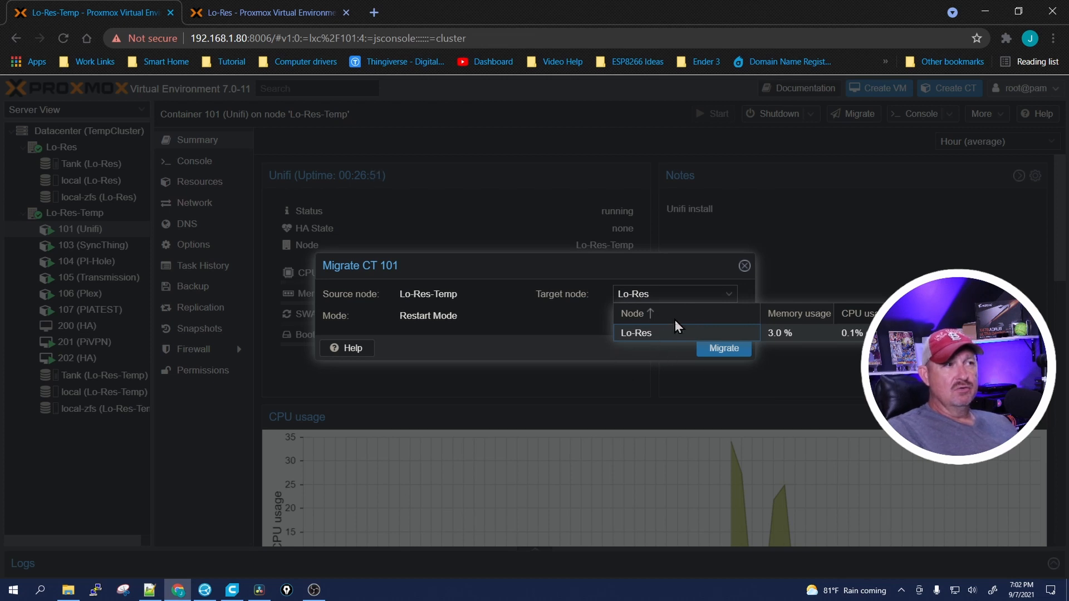
pyautogui.click(635, 333)
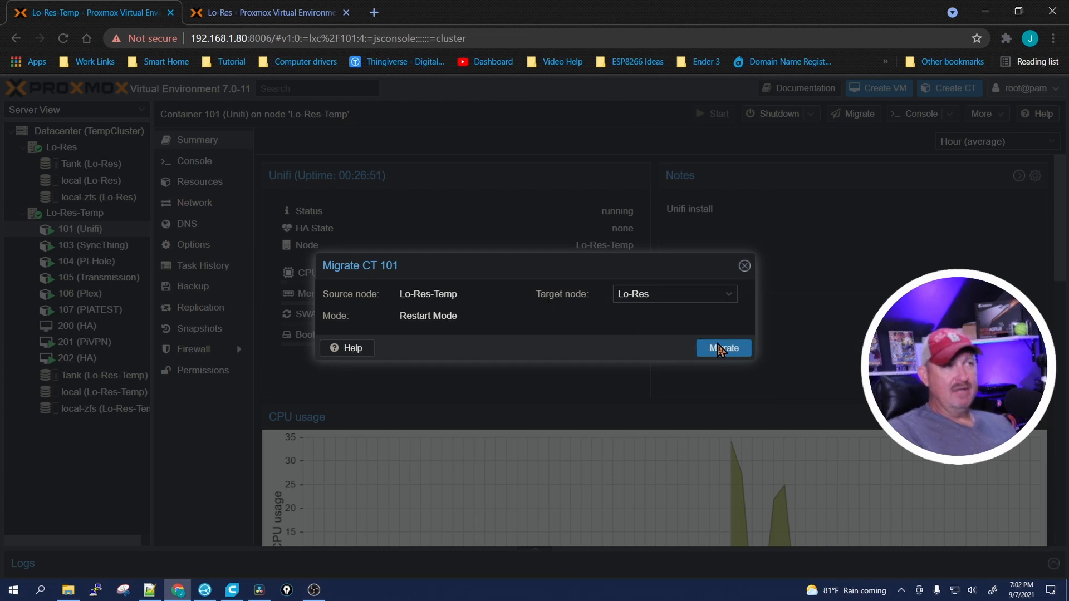
pyautogui.click(724, 347)
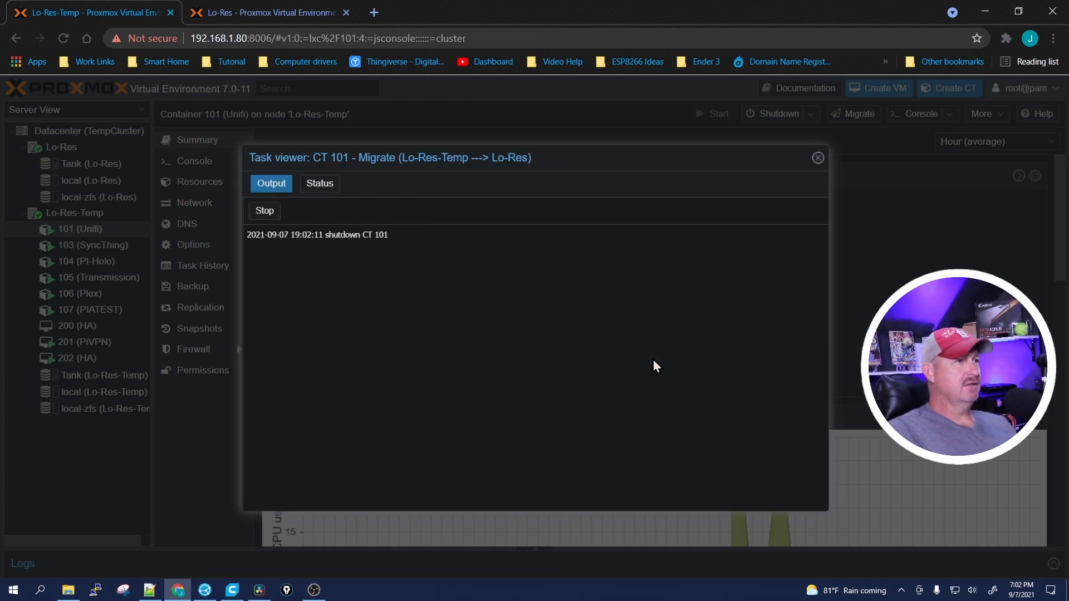
pyautogui.moveTo(508, 341)
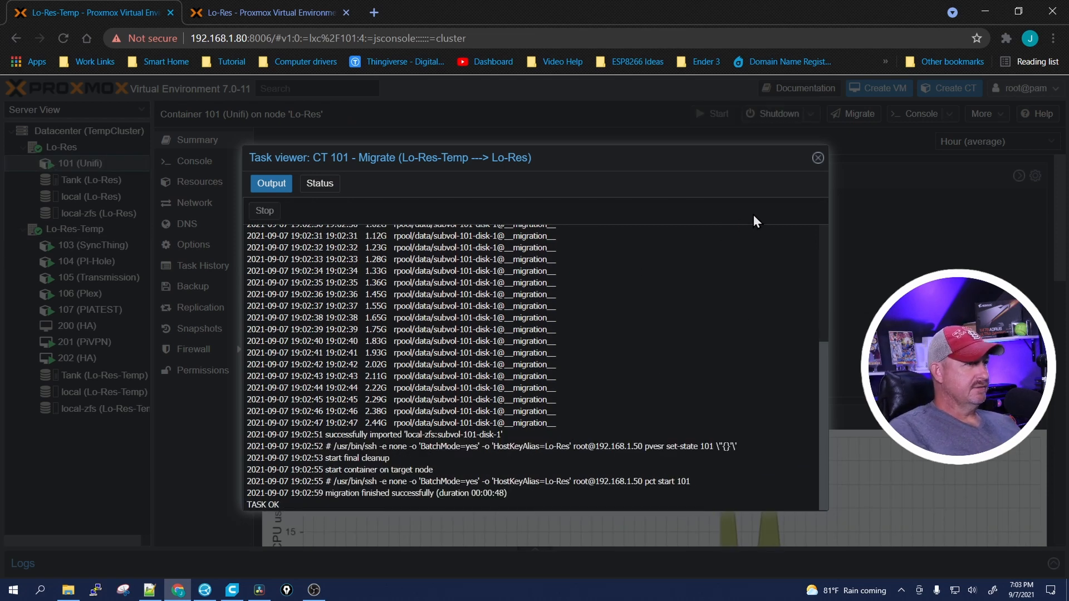
# Close the finished migration log for container 101
pyautogui.click(817, 157)
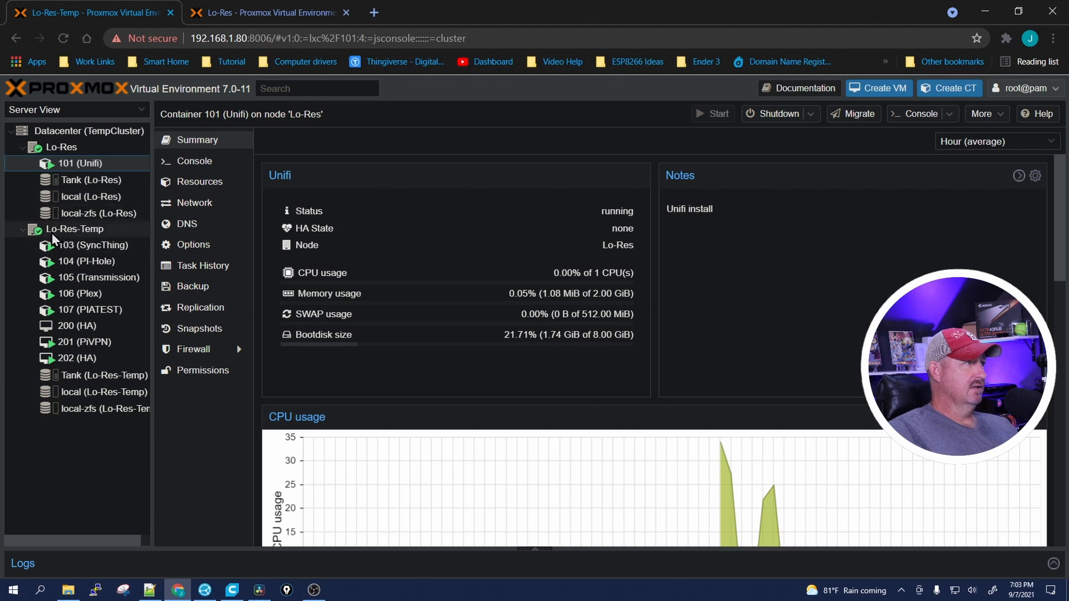
pyautogui.moveTo(87, 260)
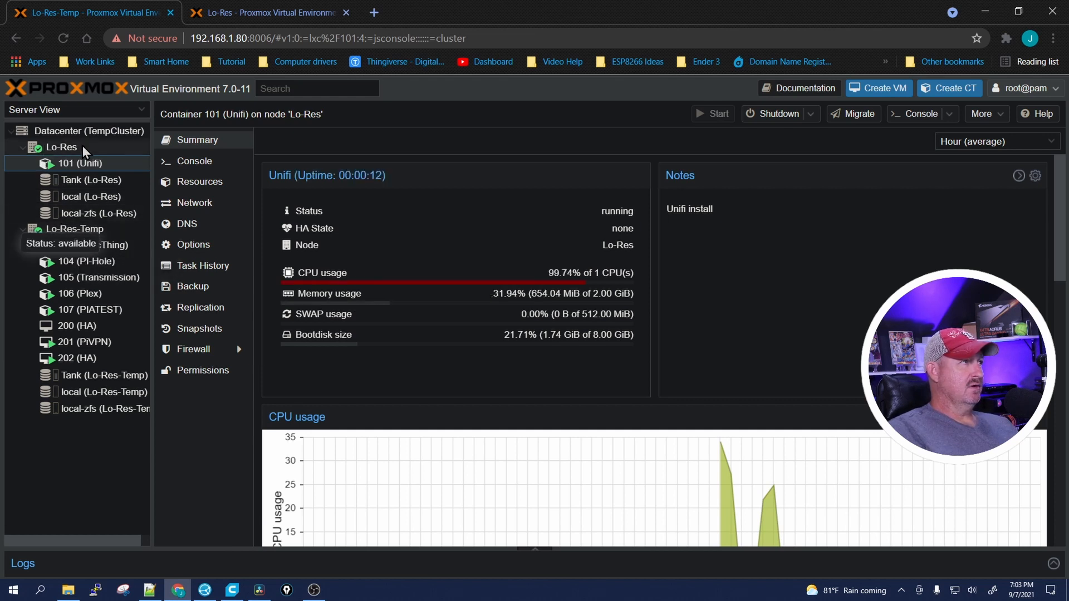
pyautogui.moveTo(72, 167)
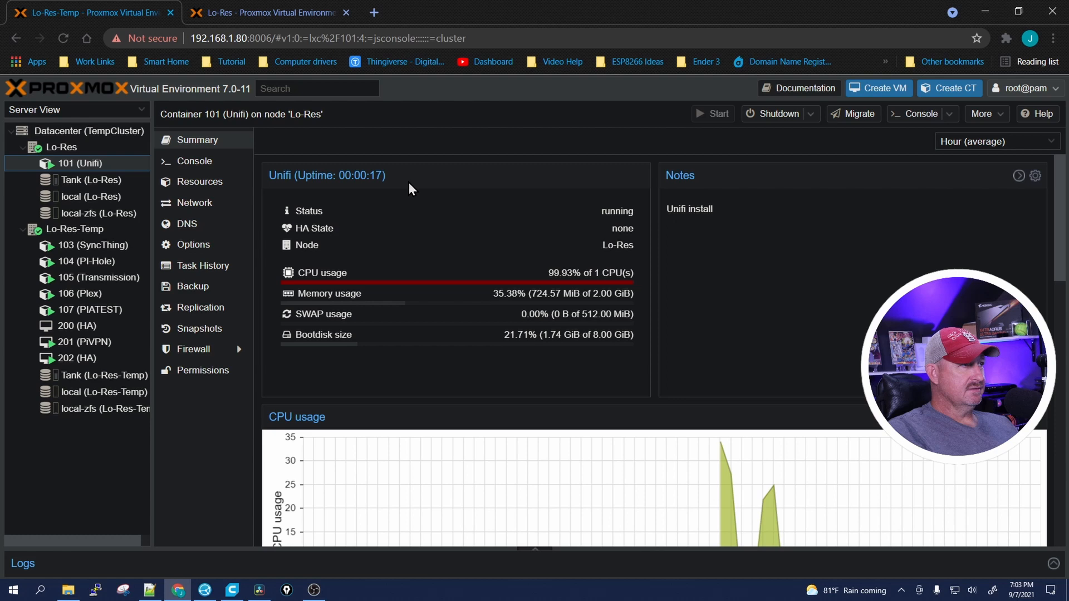
pyautogui.moveTo(456, 238)
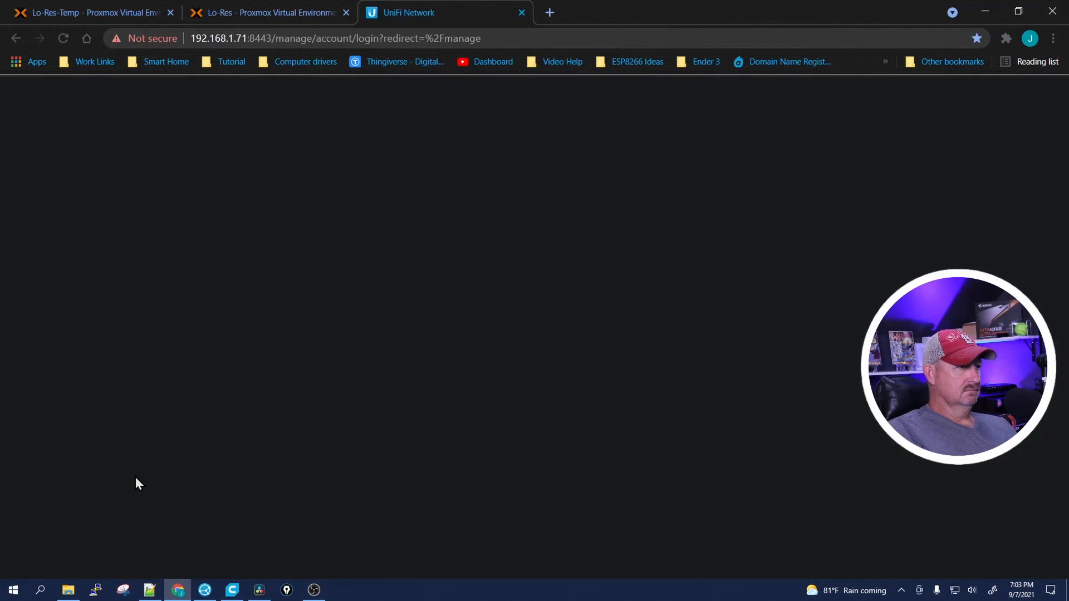
# Check the UniFi login page, then return to the Lo-Res Proxmox page
pyautogui.click(269, 13)
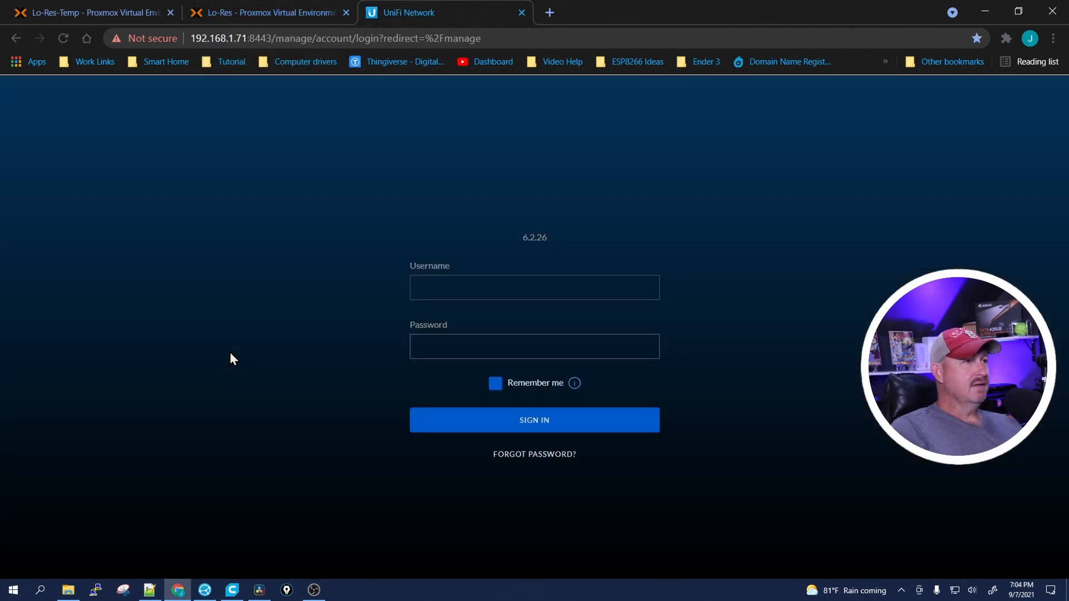
pyautogui.click(266, 13)
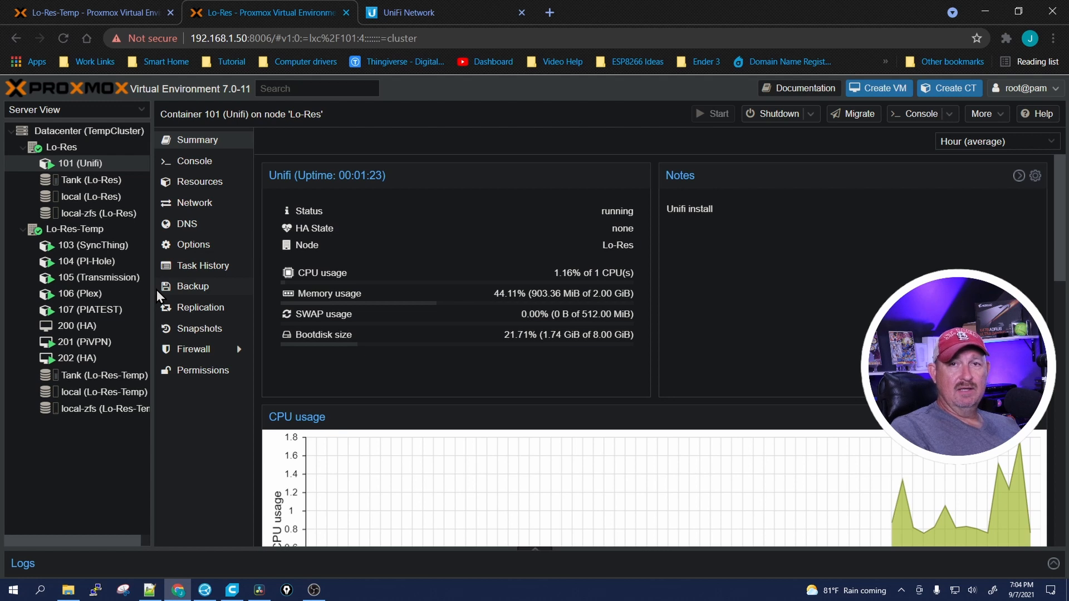
# Live-migrate VM 201 (PiVPN) from Lo-Res-Temp to Lo-Res
pyautogui.click(84, 342)
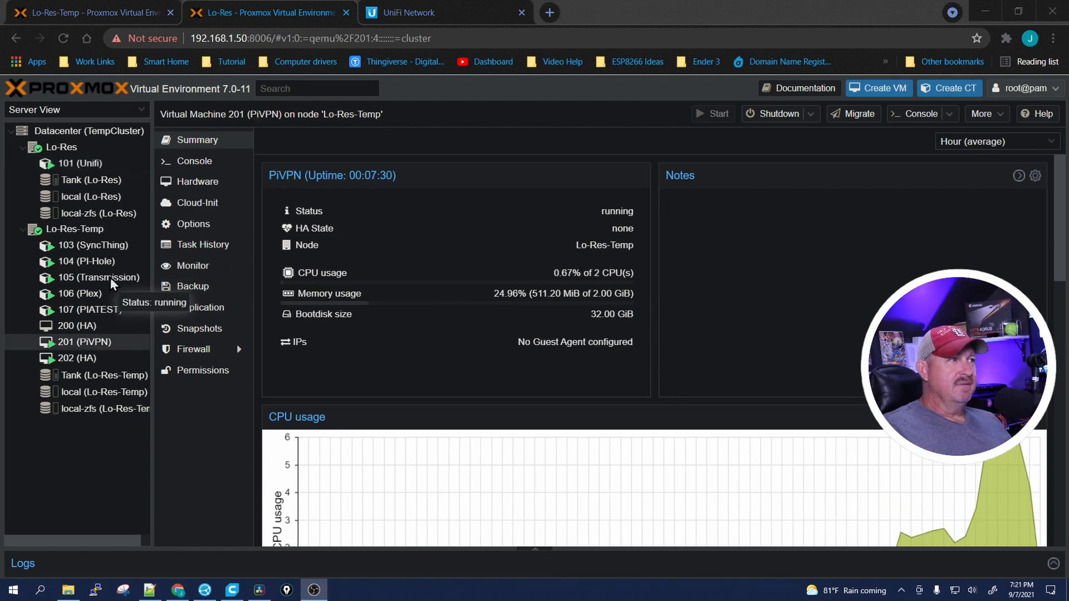
pyautogui.moveTo(109, 298)
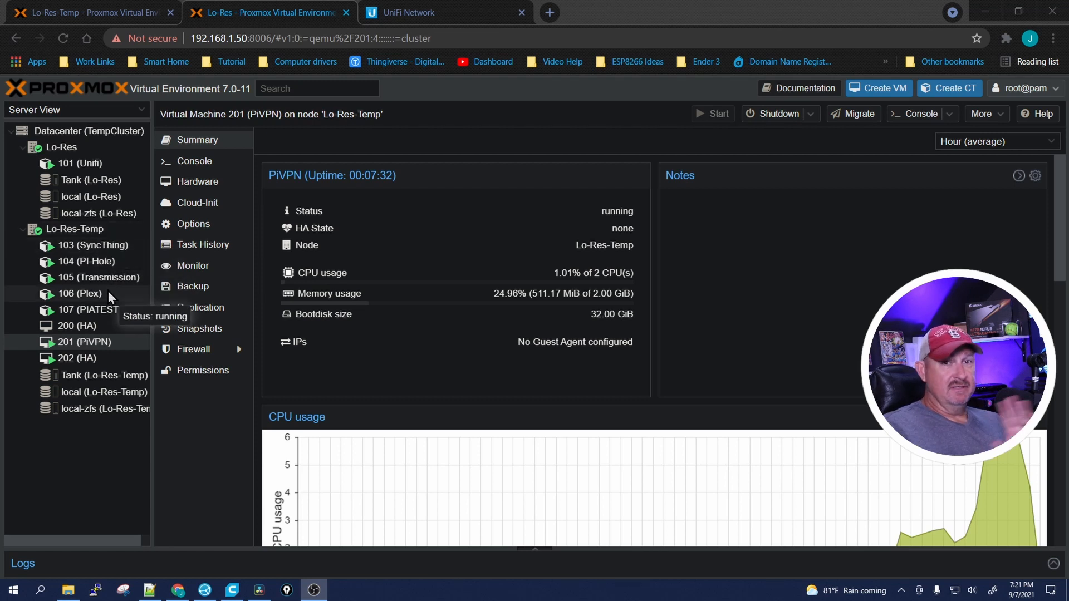
pyautogui.moveTo(102, 342)
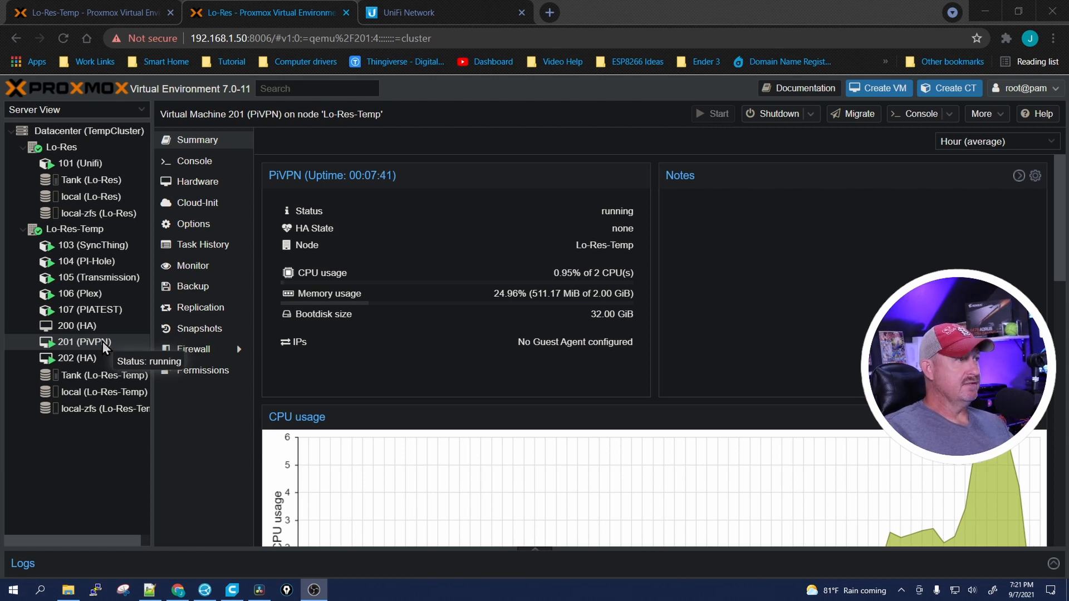
pyautogui.rightClick(83, 342)
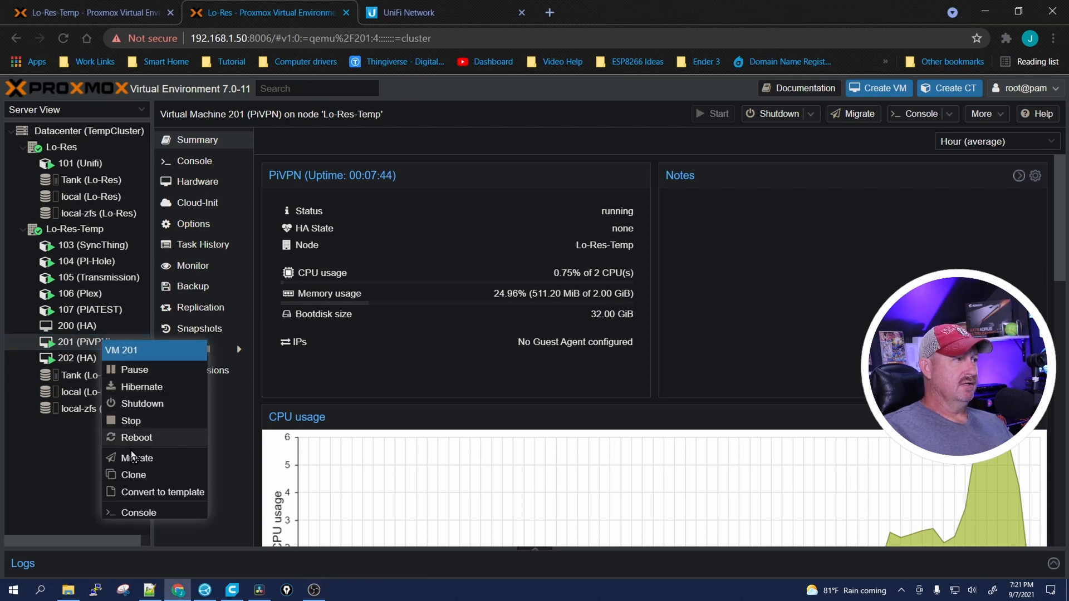
pyautogui.moveTo(151, 463)
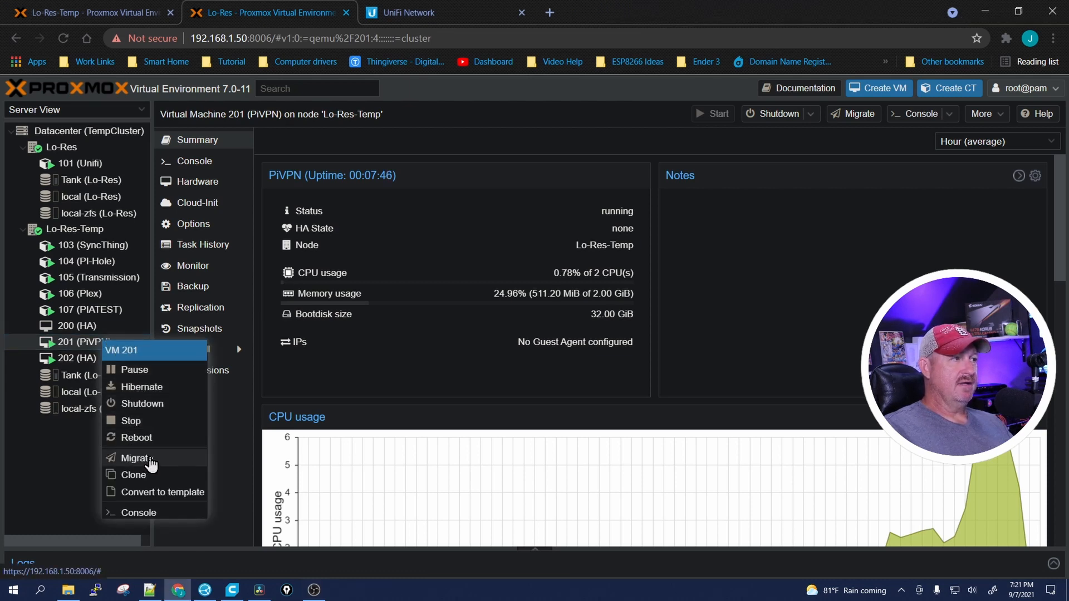
pyautogui.click(135, 457)
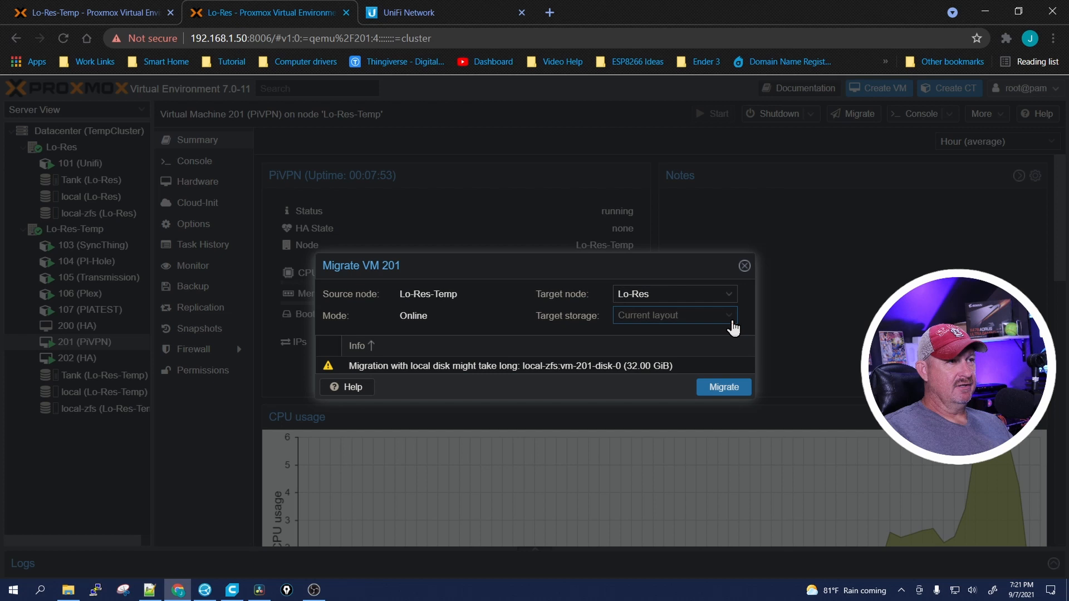
pyautogui.moveTo(561, 321)
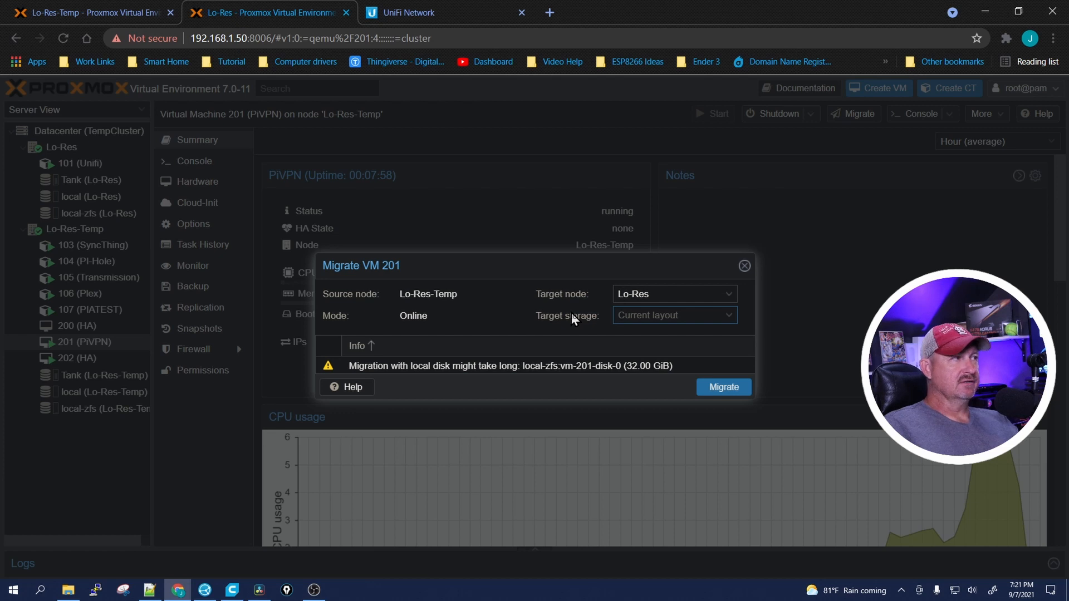
pyautogui.click(723, 388)
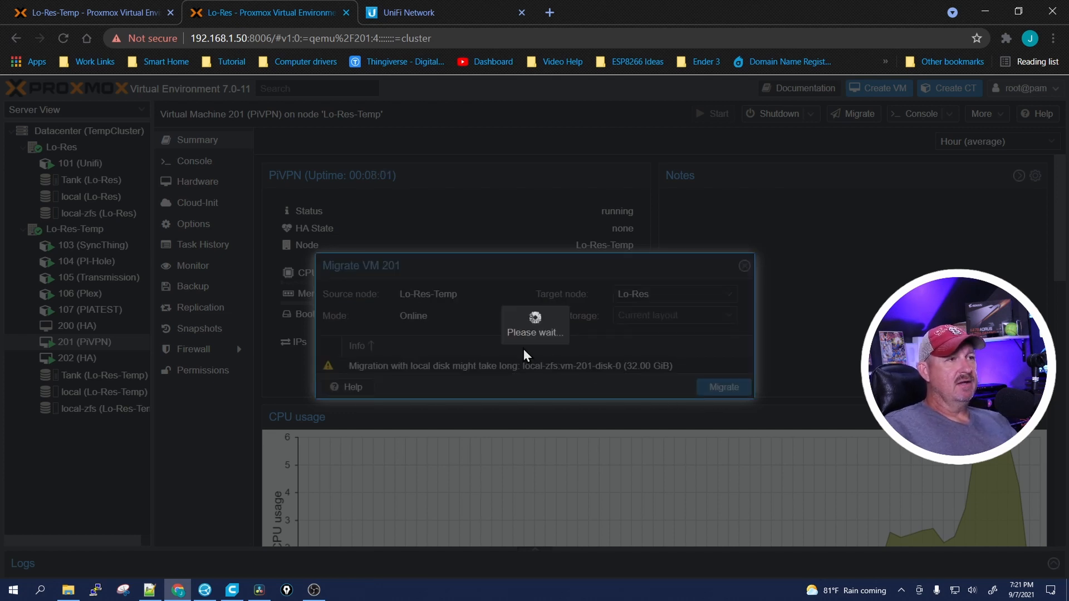
pyautogui.click(721, 386)
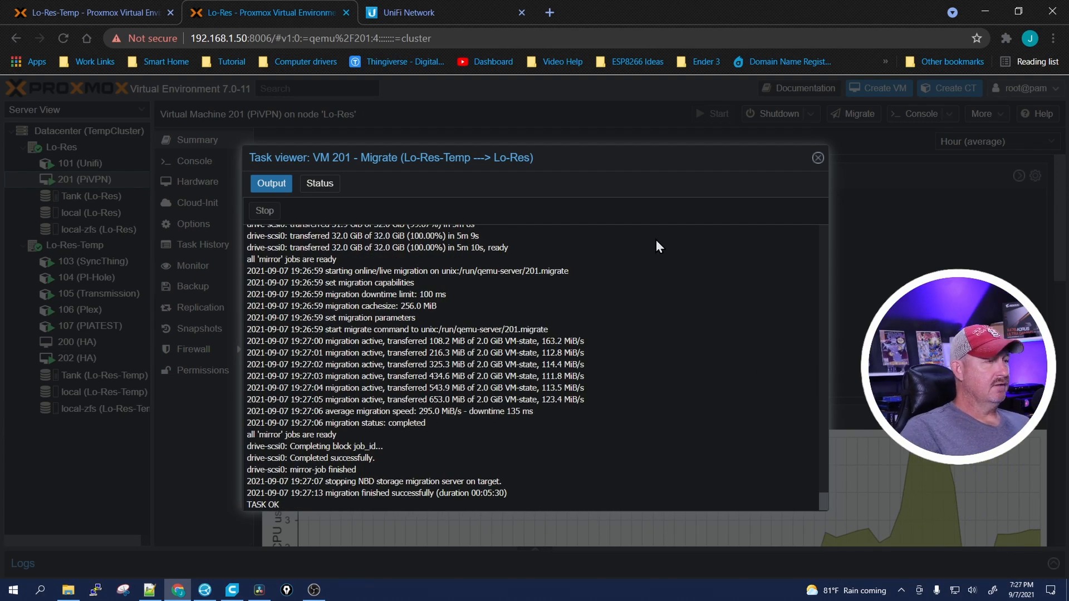
# Close the migration log and log in as jason on VM 201's console
pyautogui.click(817, 157)
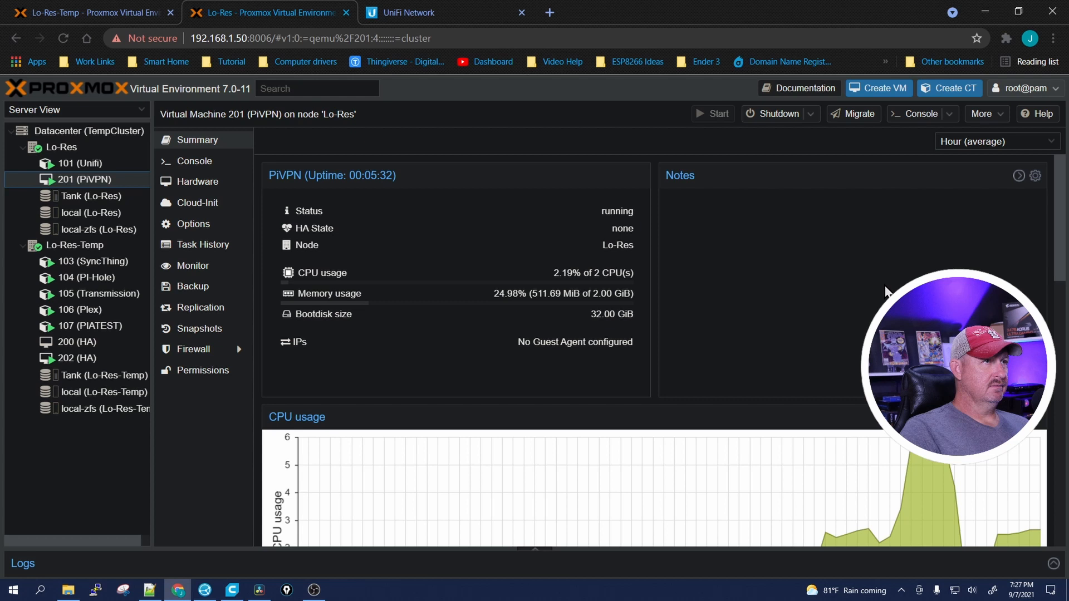
pyautogui.moveTo(42, 182)
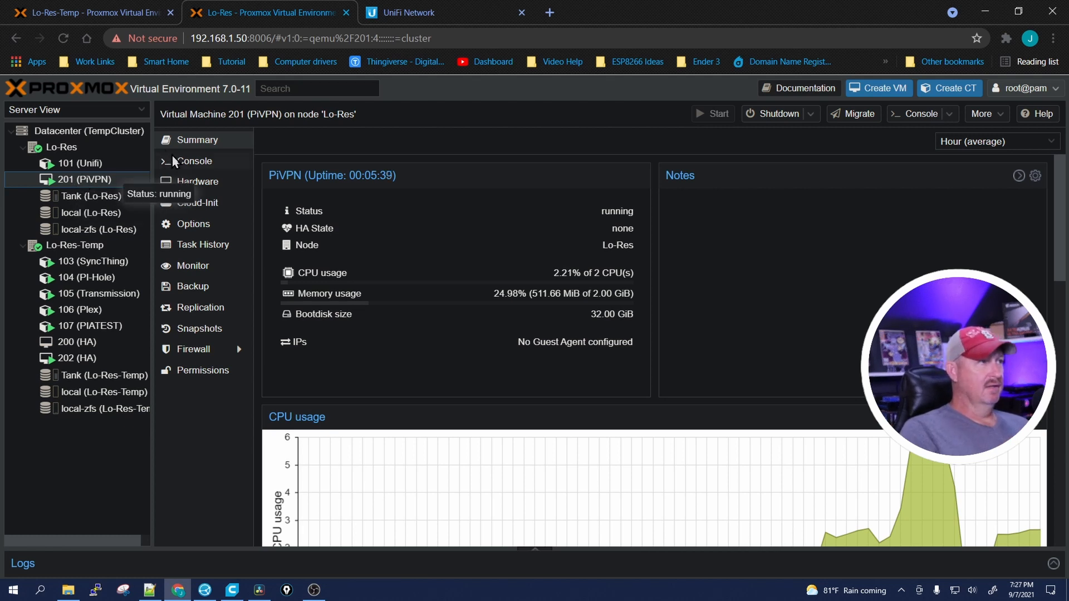
pyautogui.click(193, 160)
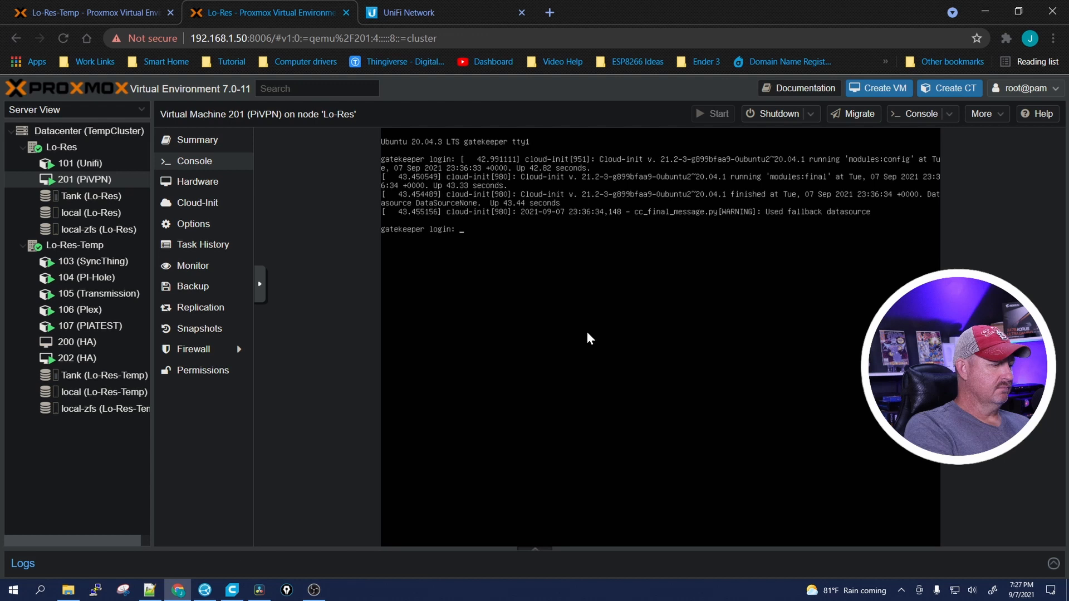
pyautogui.write('jason')
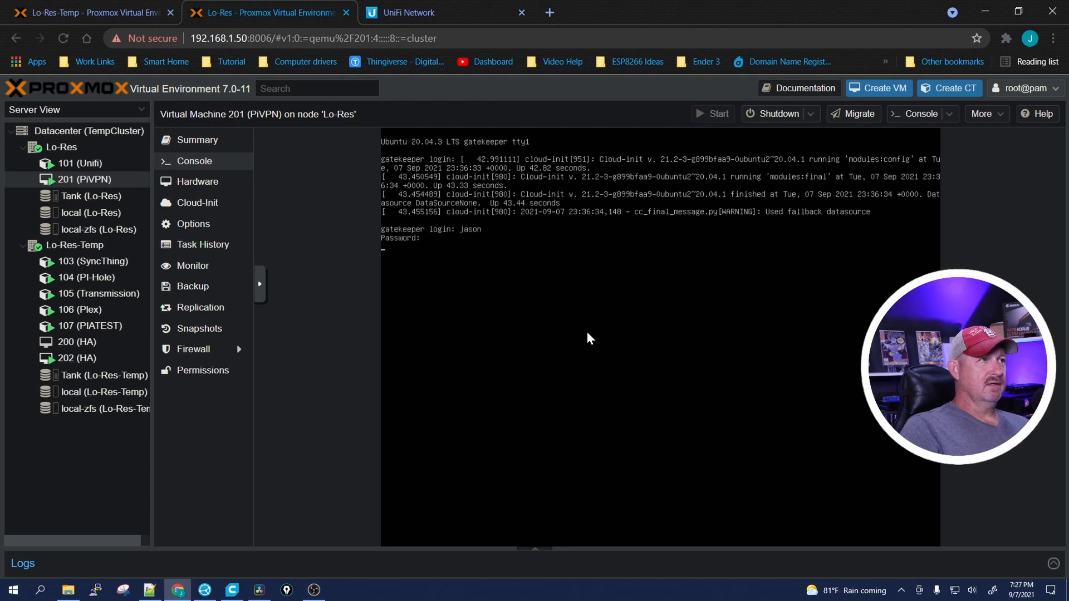
pyautogui.press('Return')
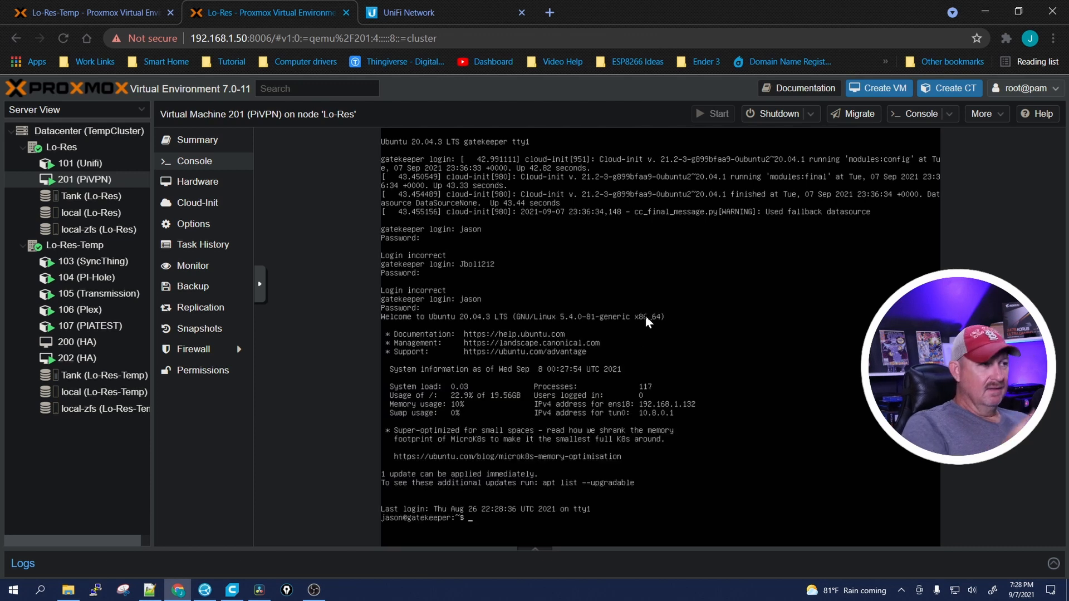
pyautogui.moveTo(272, 254)
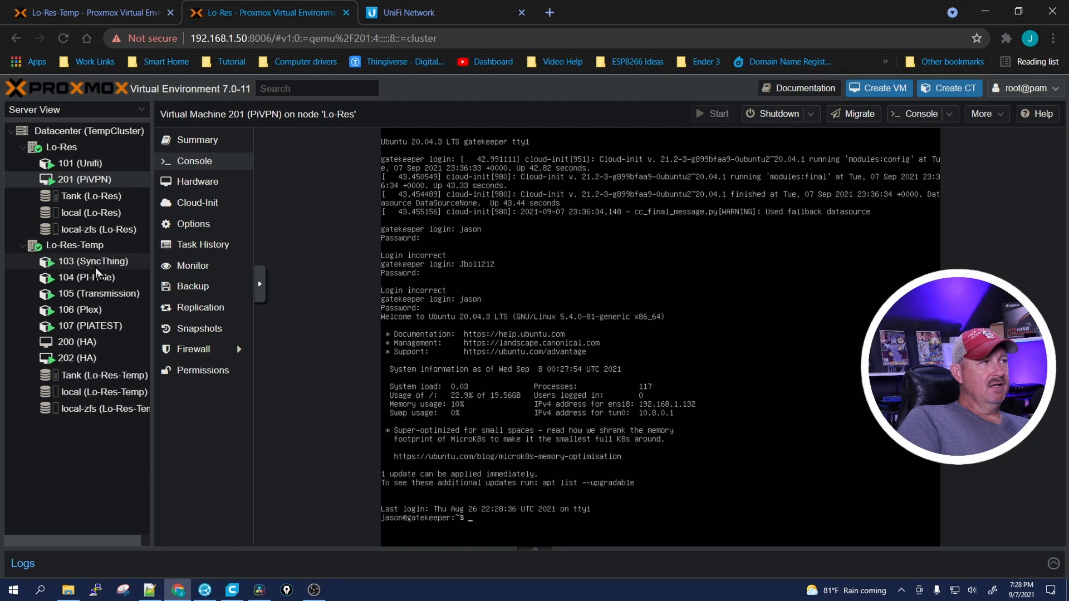
pyautogui.moveTo(77, 180)
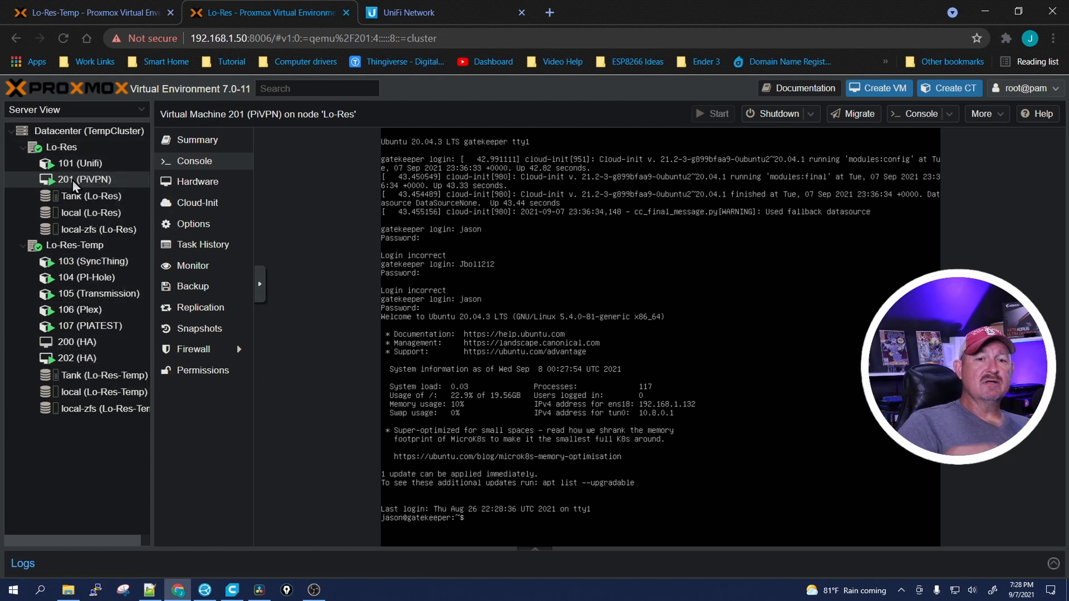
pyautogui.moveTo(83, 179)
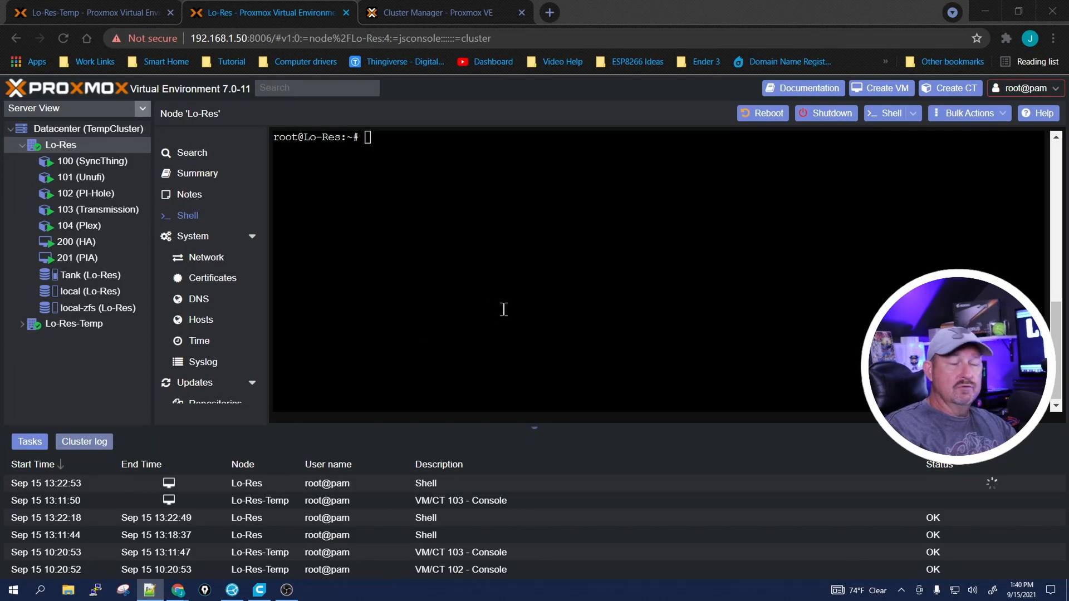
pyautogui.moveTo(259, 309)
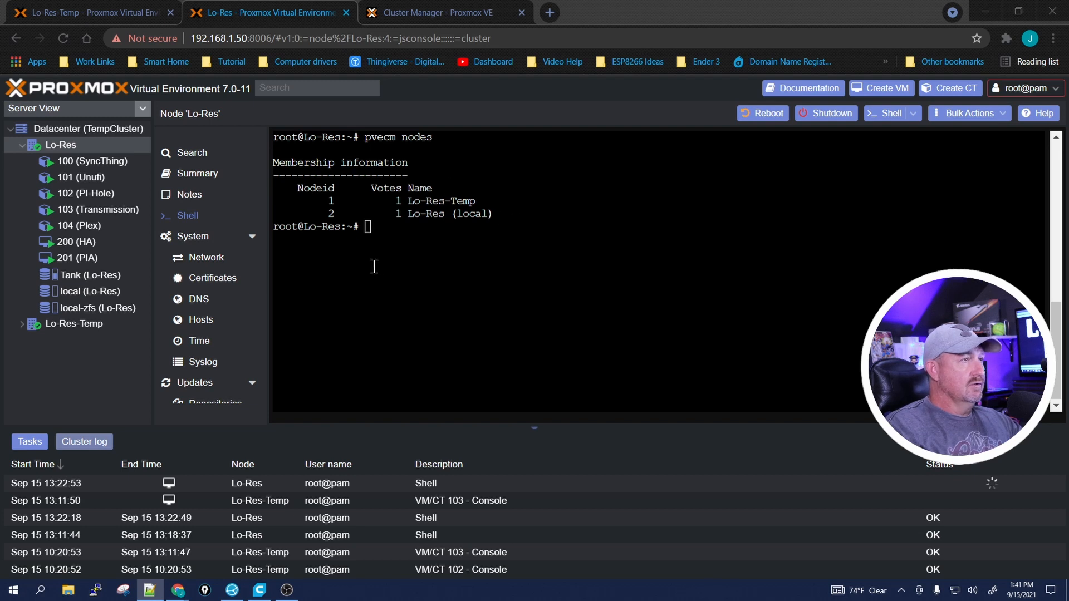
# Run 'pvecm delnode Lo-Res-Temp' and check the datacenter's cluster membership
pyautogui.write('pvecm delnode')
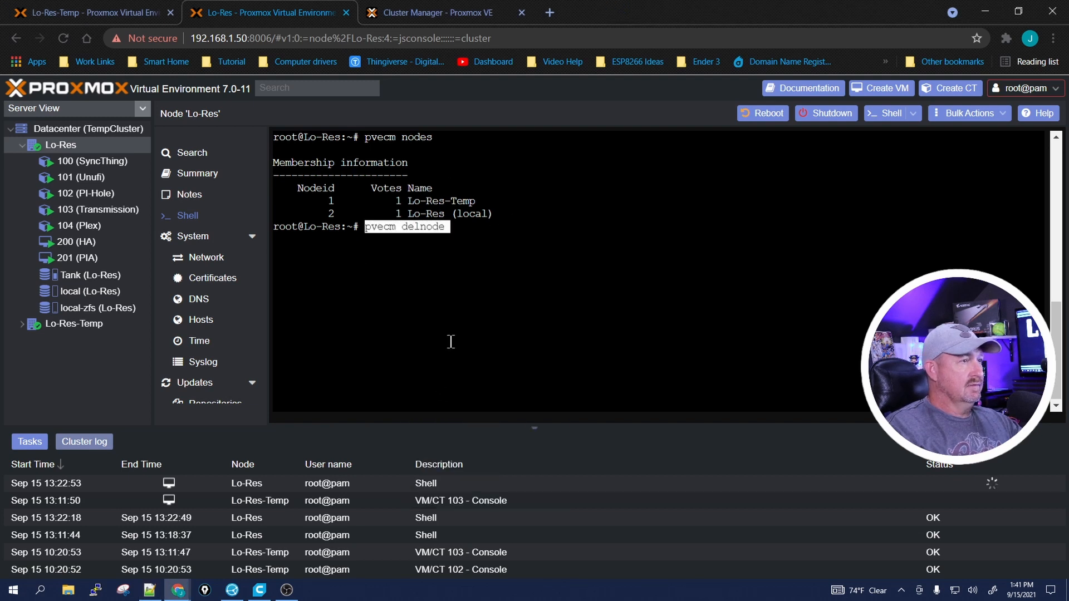
pyautogui.moveTo(399, 264)
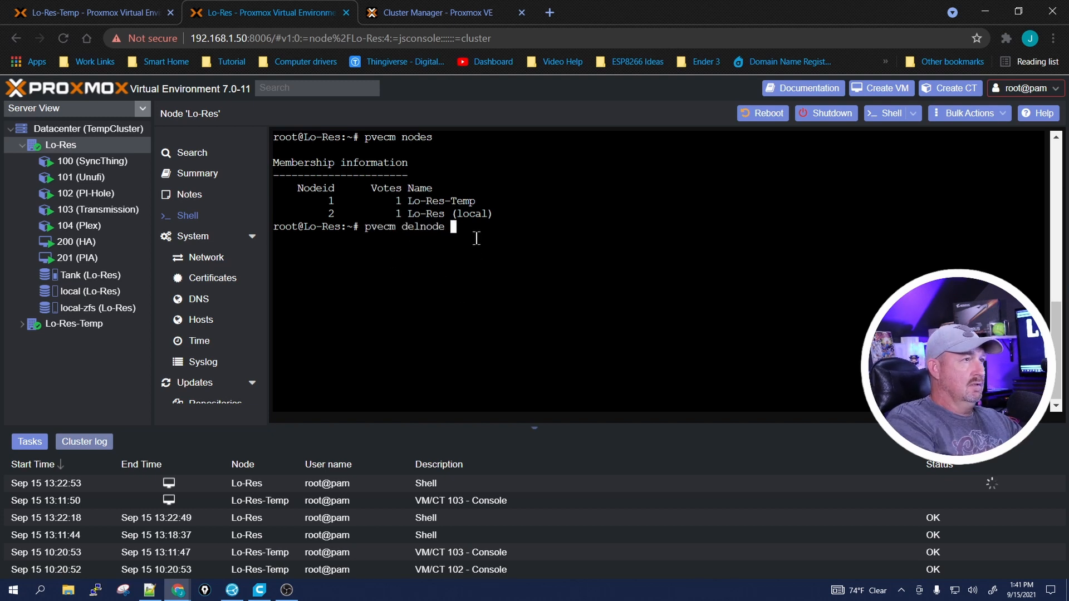
pyautogui.write('Lo-Res-')
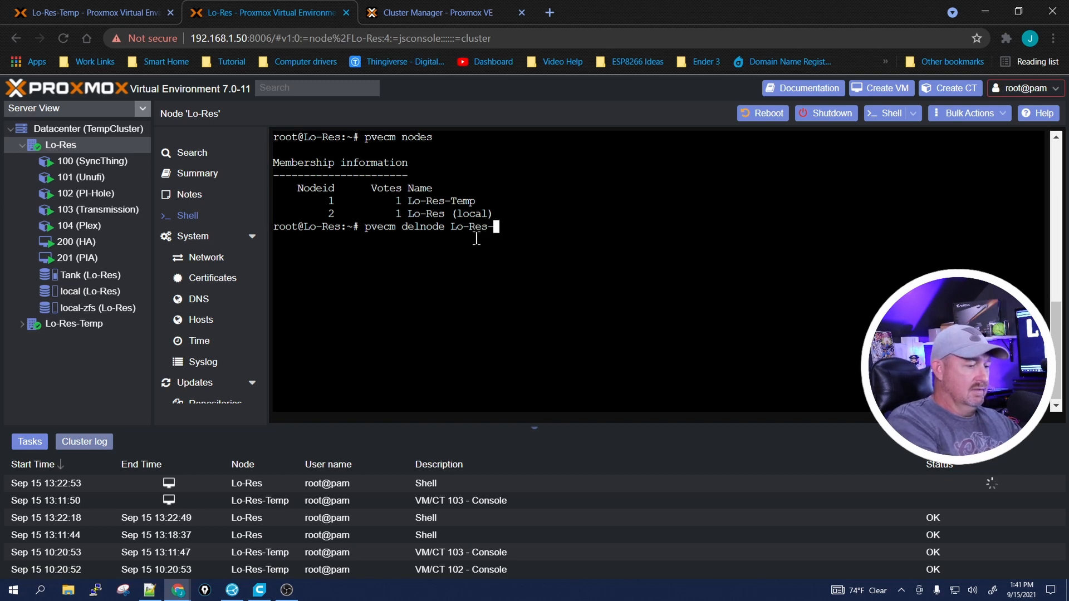
pyautogui.write('Temp')
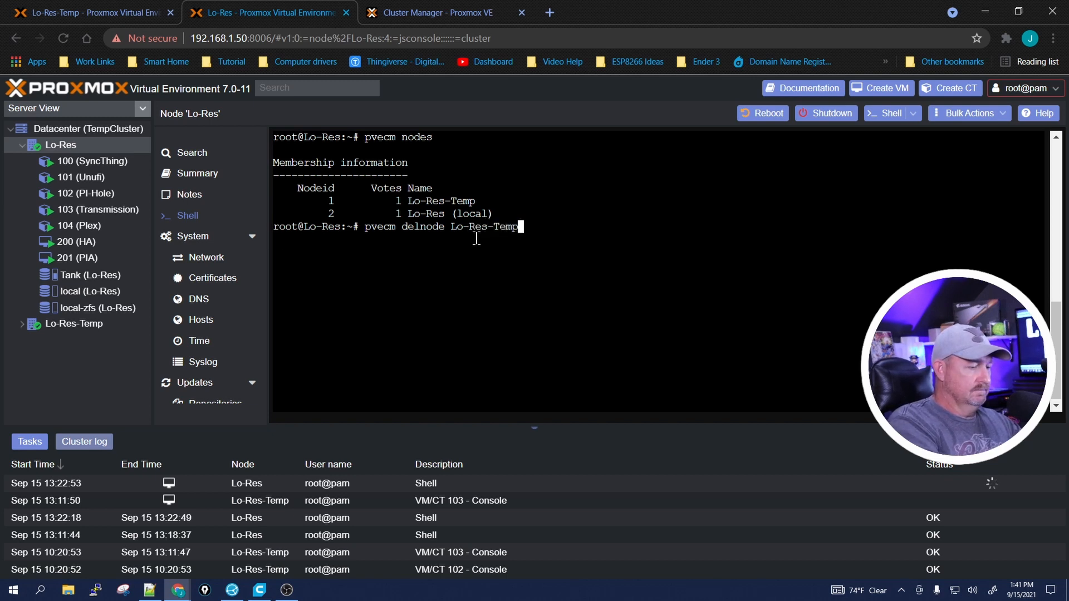
pyautogui.press('Return')
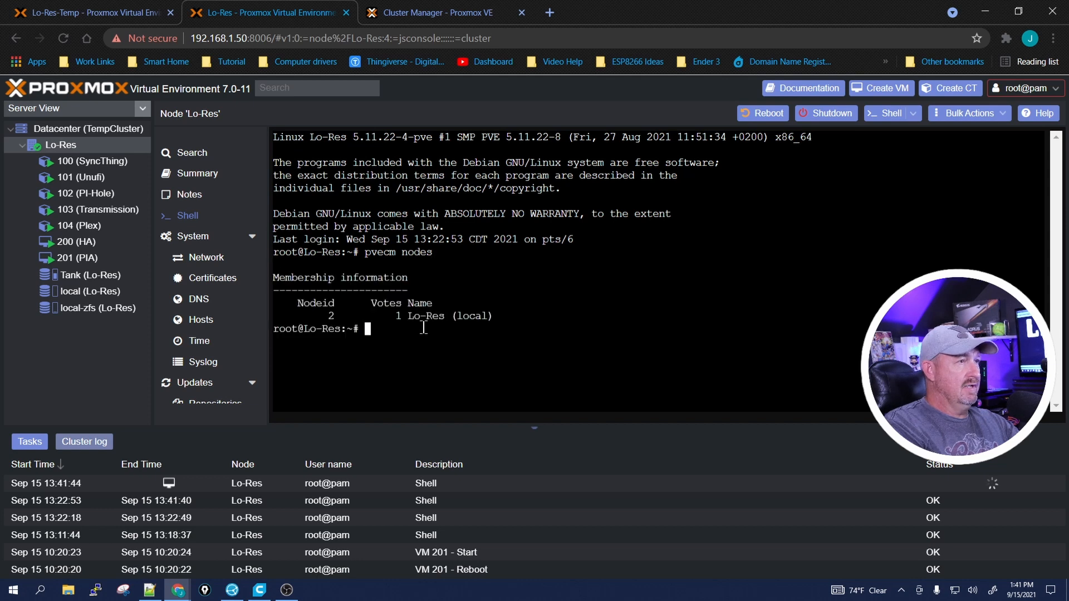
pyautogui.moveTo(442, 289)
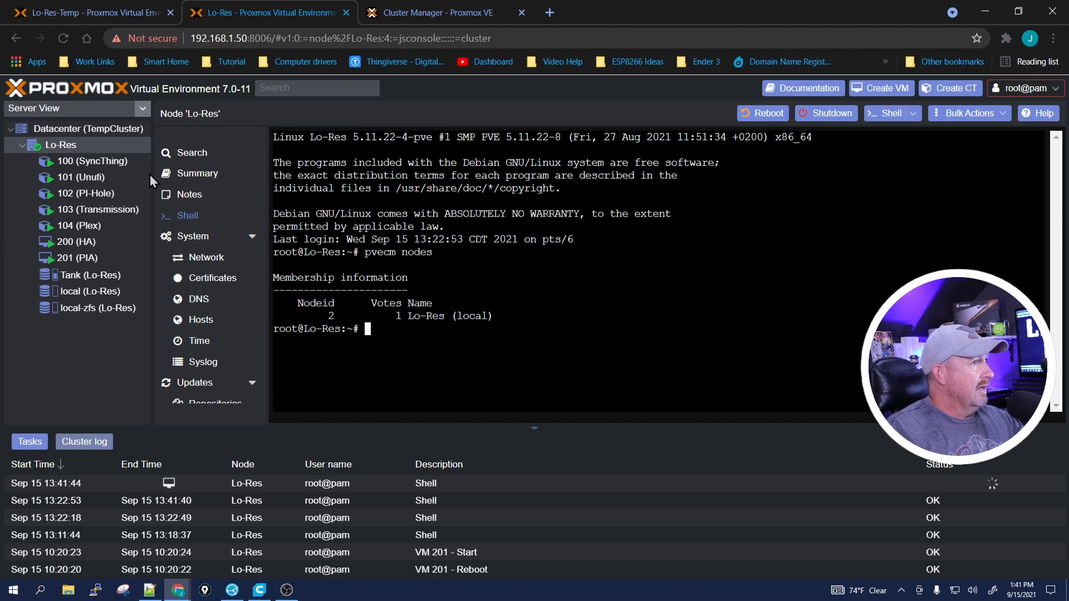
pyautogui.click(76, 129)
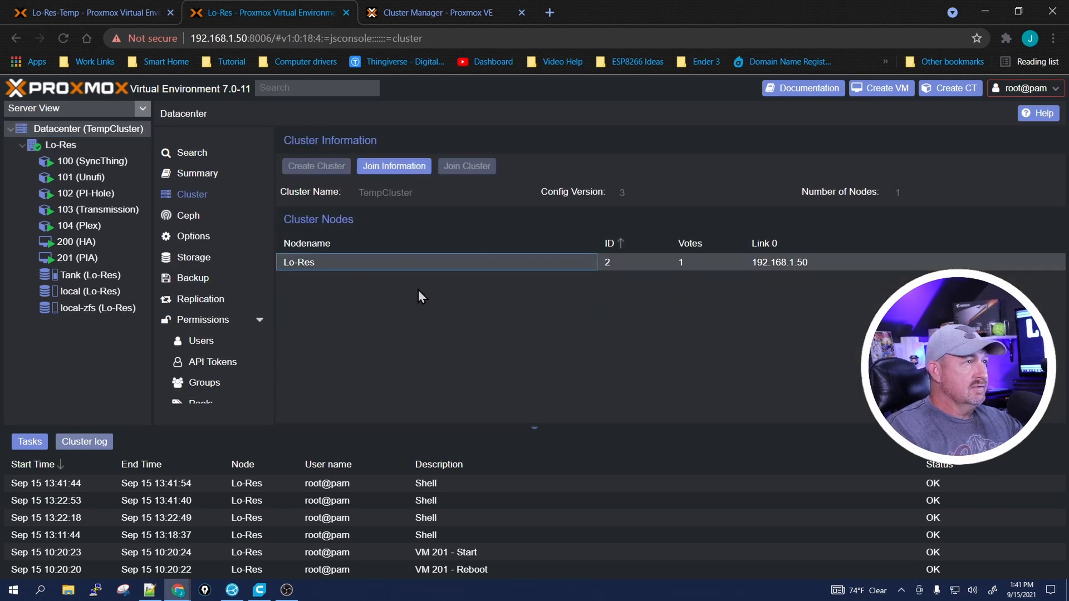
pyautogui.click(60, 145)
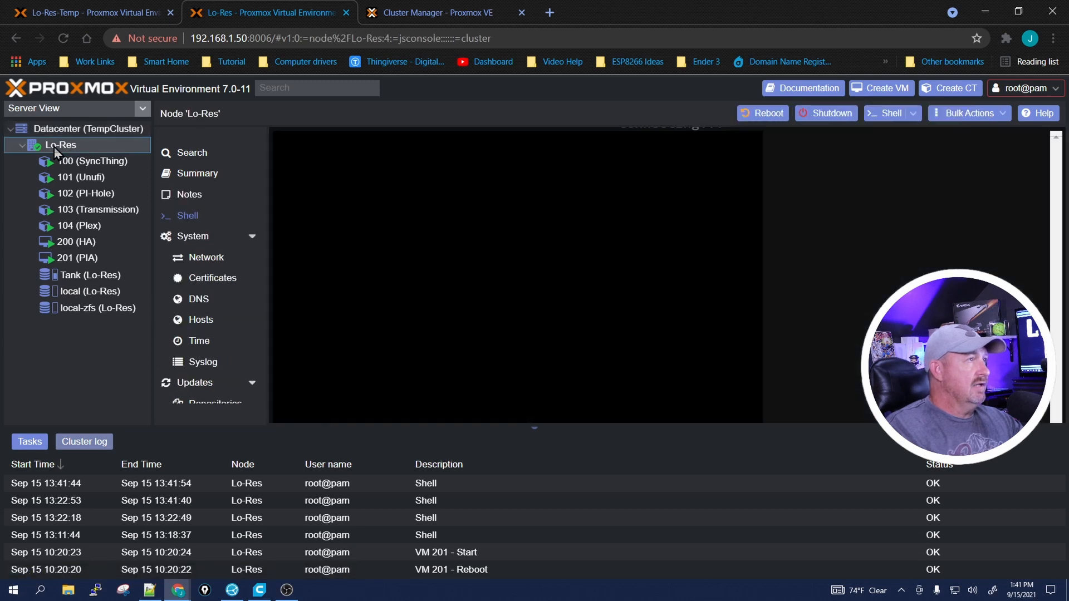
pyautogui.click(187, 215)
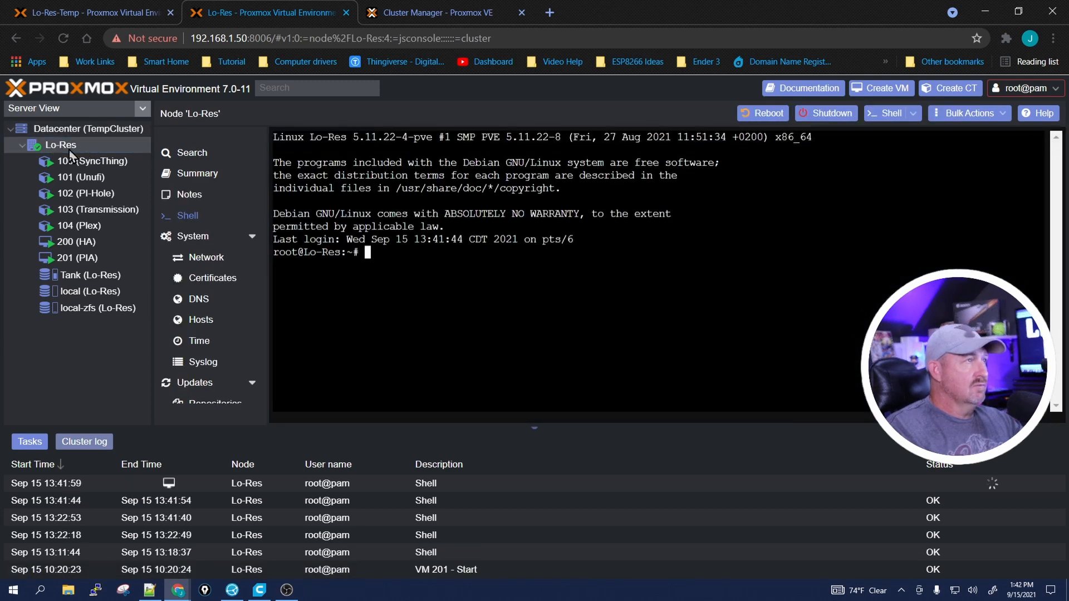
pyautogui.rightClick(369, 314)
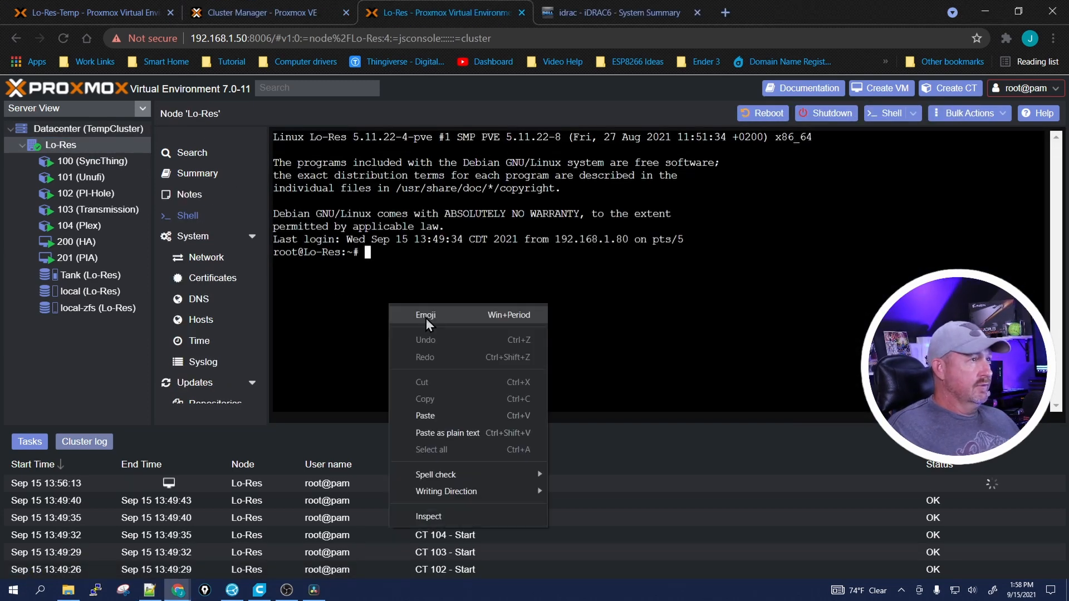
# Run 'pvecm expected 1', 'systemctl stop pve-cluster' and 'pmxcfs -l' on Lo-Res
pyautogui.click(424, 415)
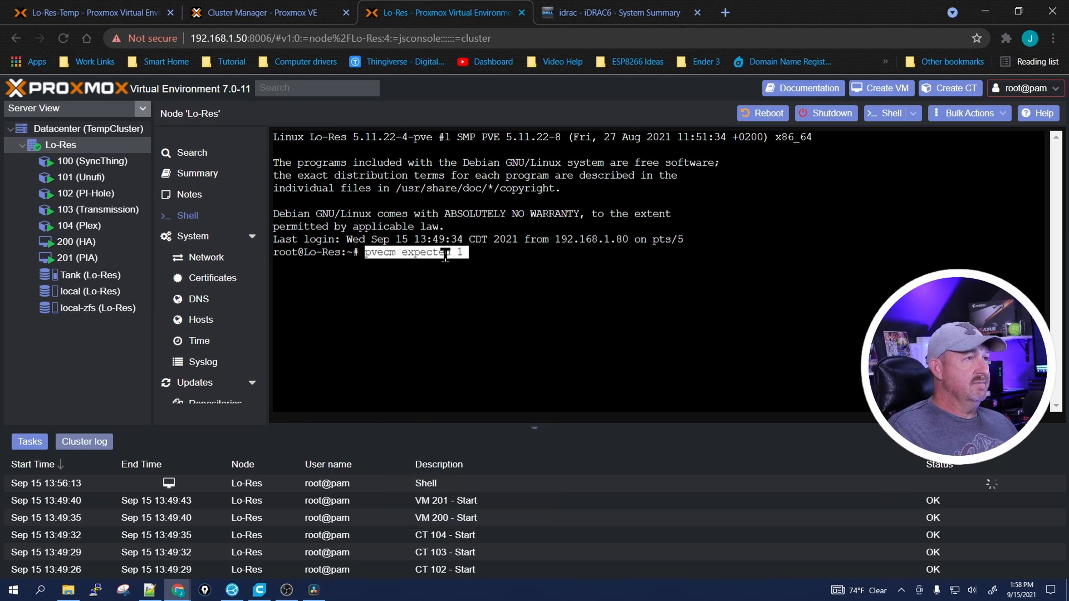
pyautogui.moveTo(470, 316)
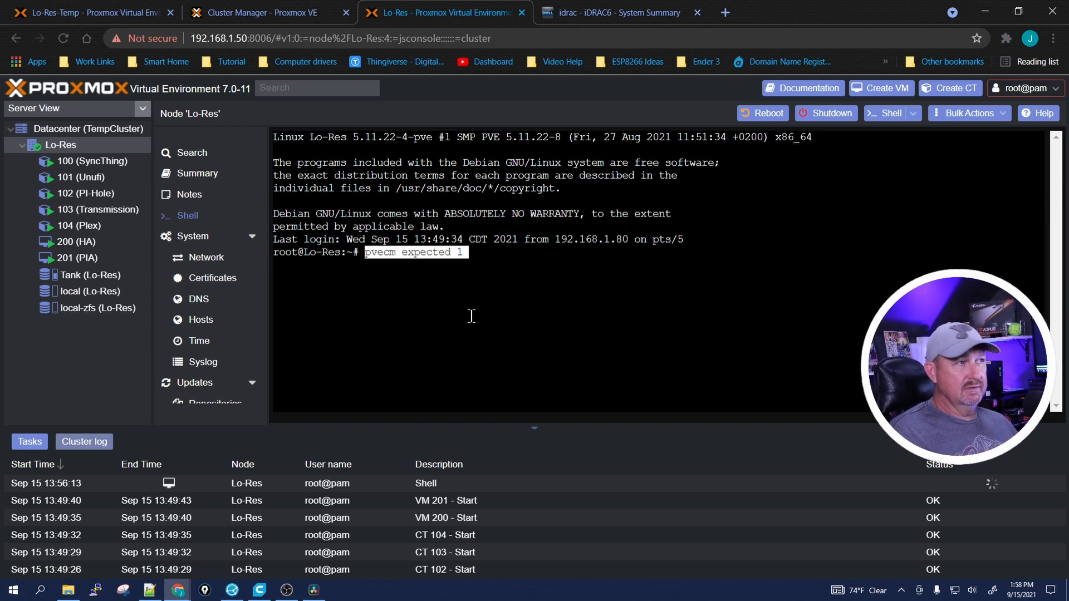
pyautogui.press('Return')
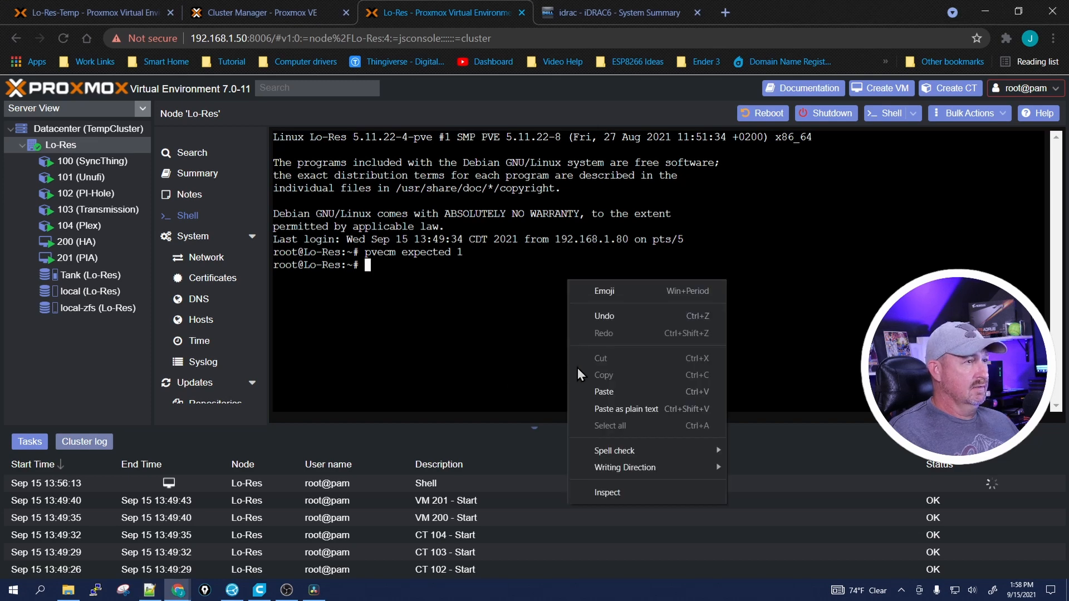
pyautogui.click(602, 391)
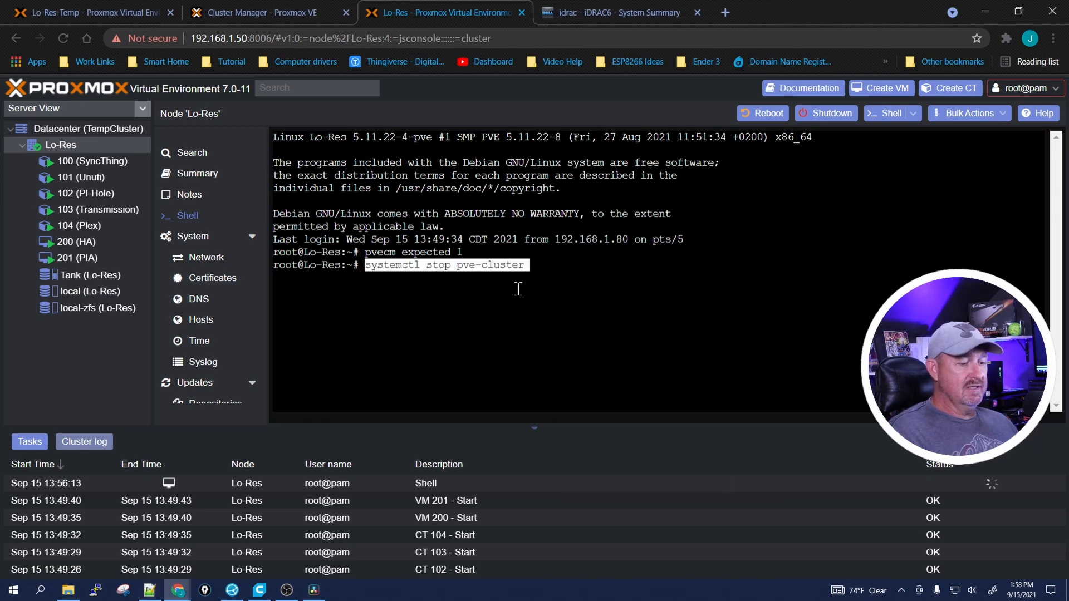
pyautogui.press('Return')
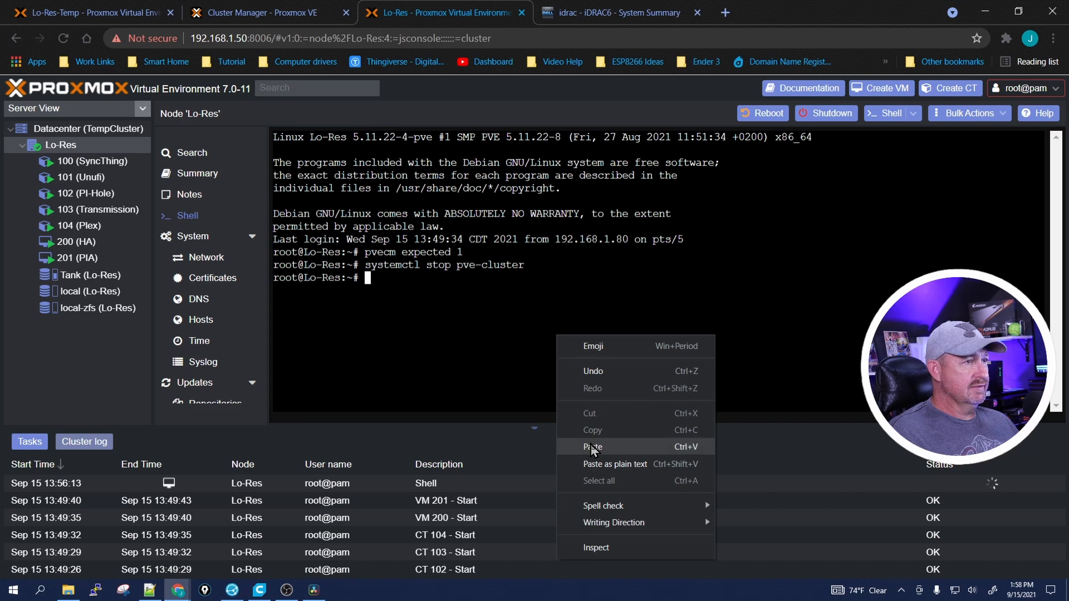
pyautogui.click(592, 447)
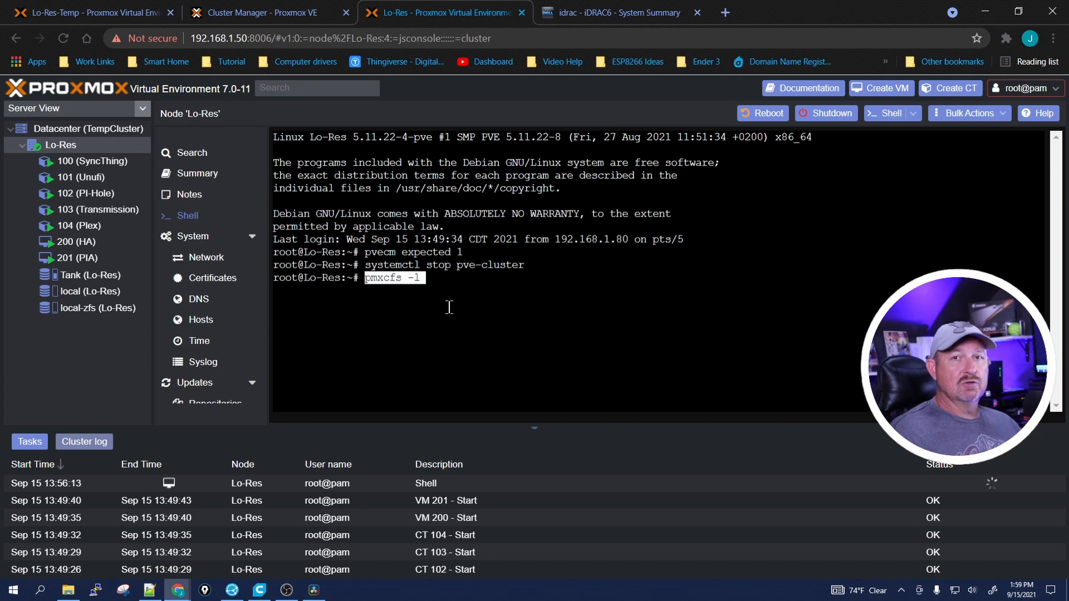
pyautogui.press('Return')
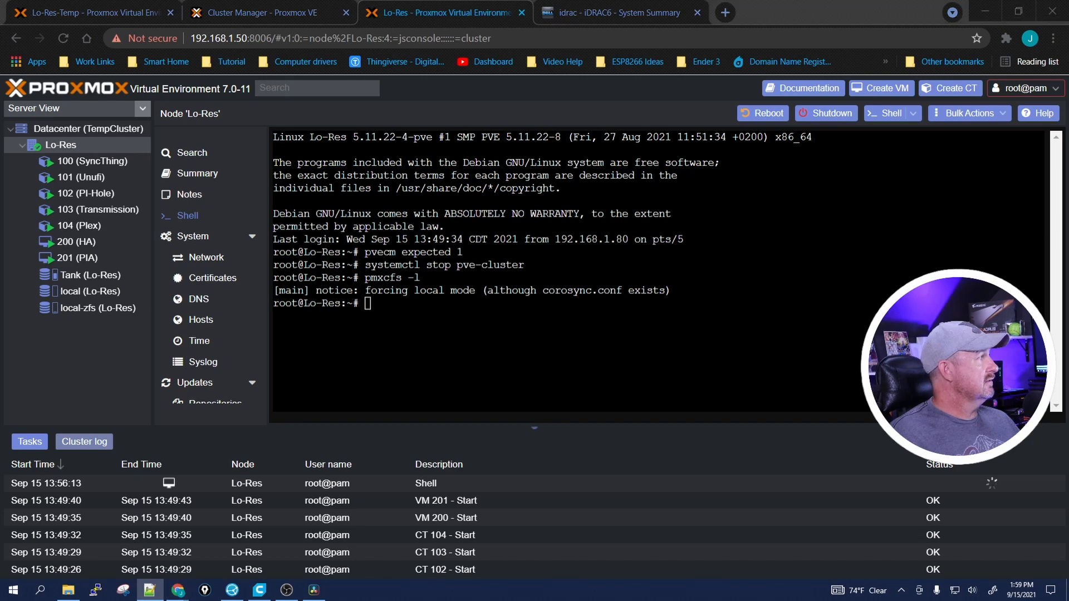
# Delete cluster.conf and corosync.conf from /etc/pve, /etc/cluster and /etc/corosync
pyautogui.write('rm -f /etc/pve/cluster.conf /etc/pve/corosync.conf')
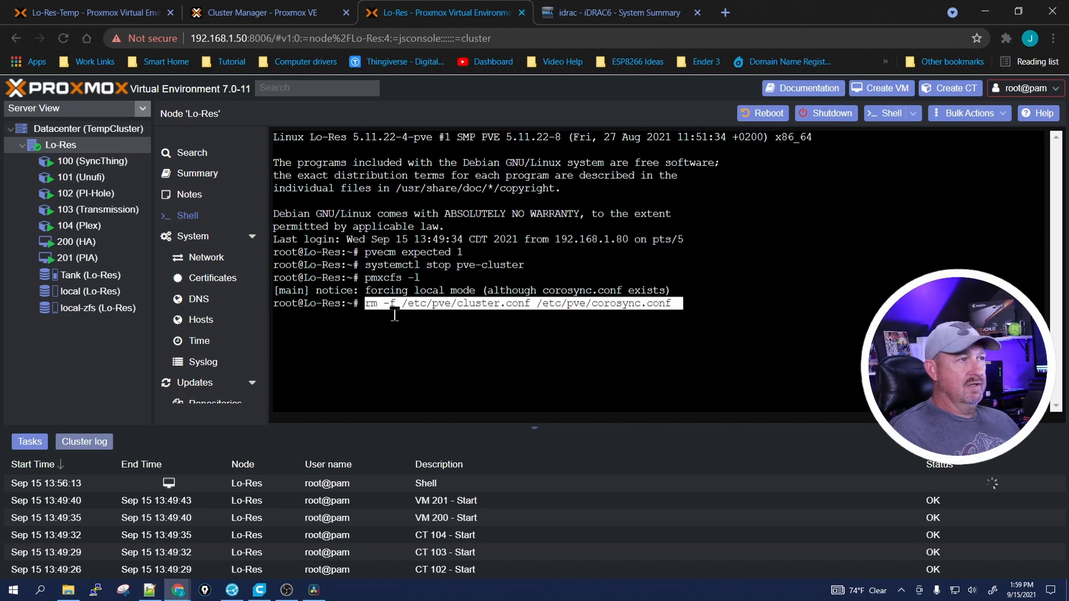
pyautogui.moveTo(387, 397)
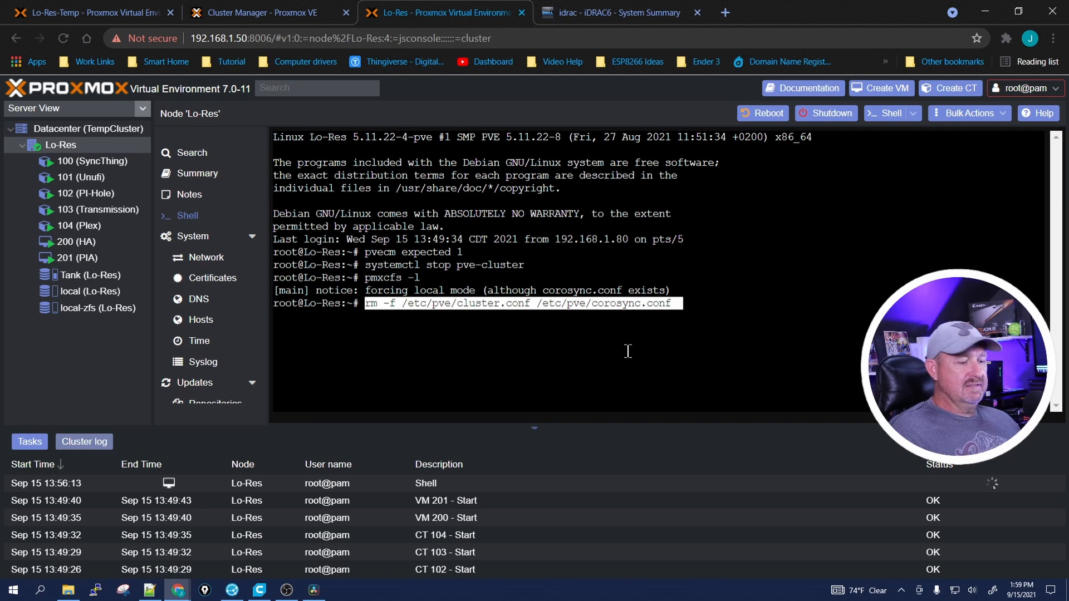
pyautogui.press('Return')
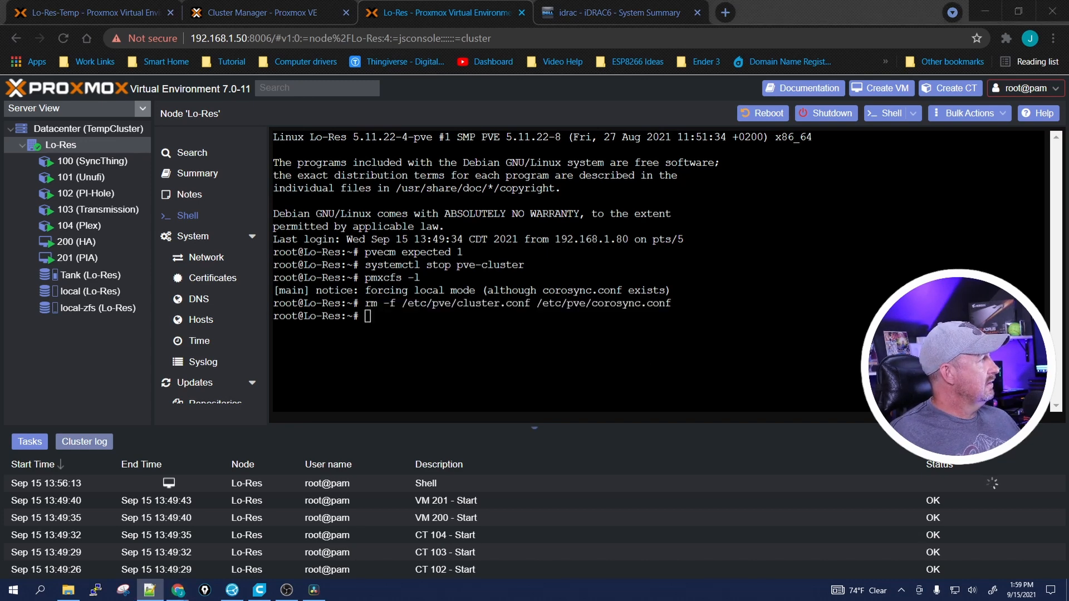
pyautogui.moveTo(528, 370)
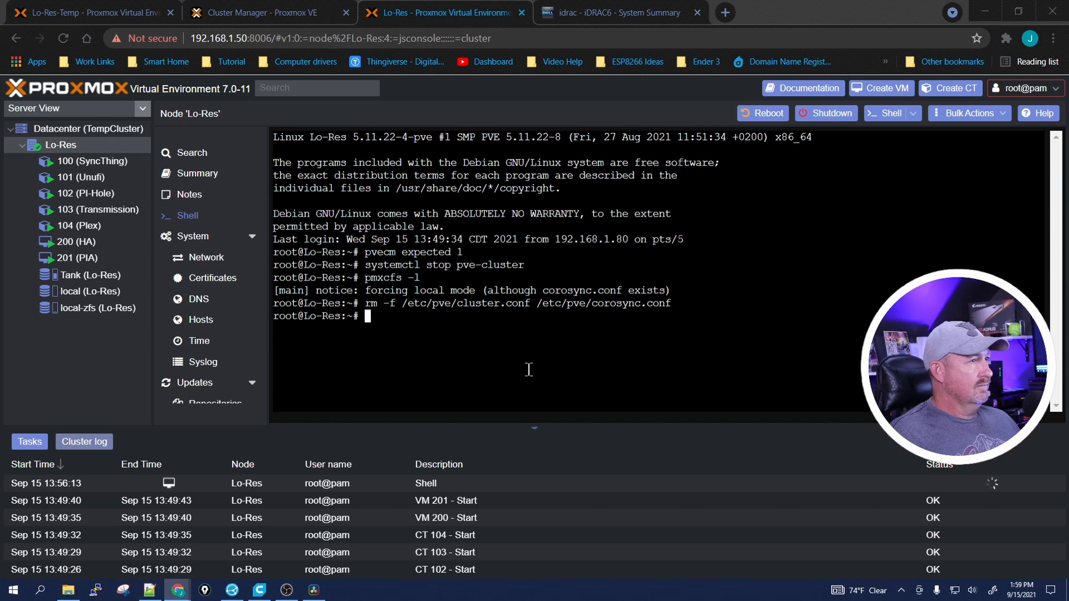
pyautogui.write('rm -f /etc/cluster/cluster.conf /etc/corosync/corosync.conf')
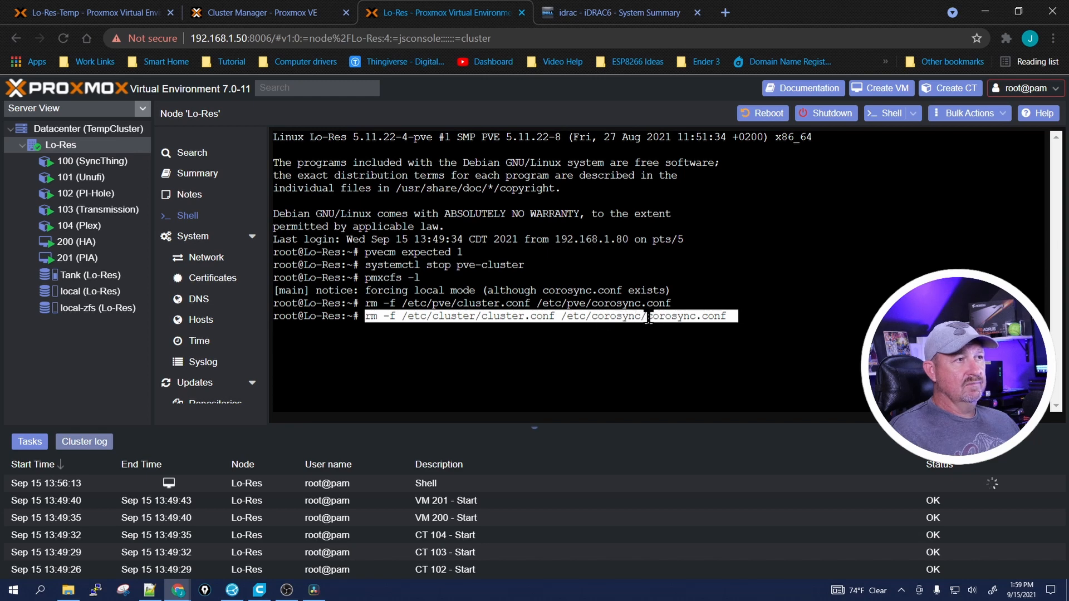
pyautogui.moveTo(623, 372)
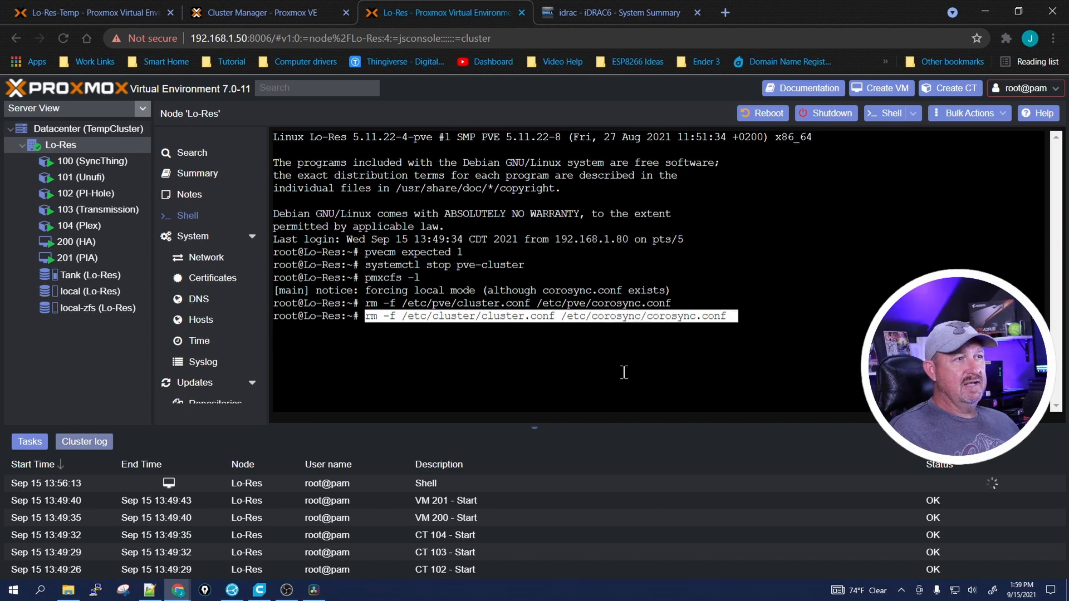
pyautogui.press('Return')
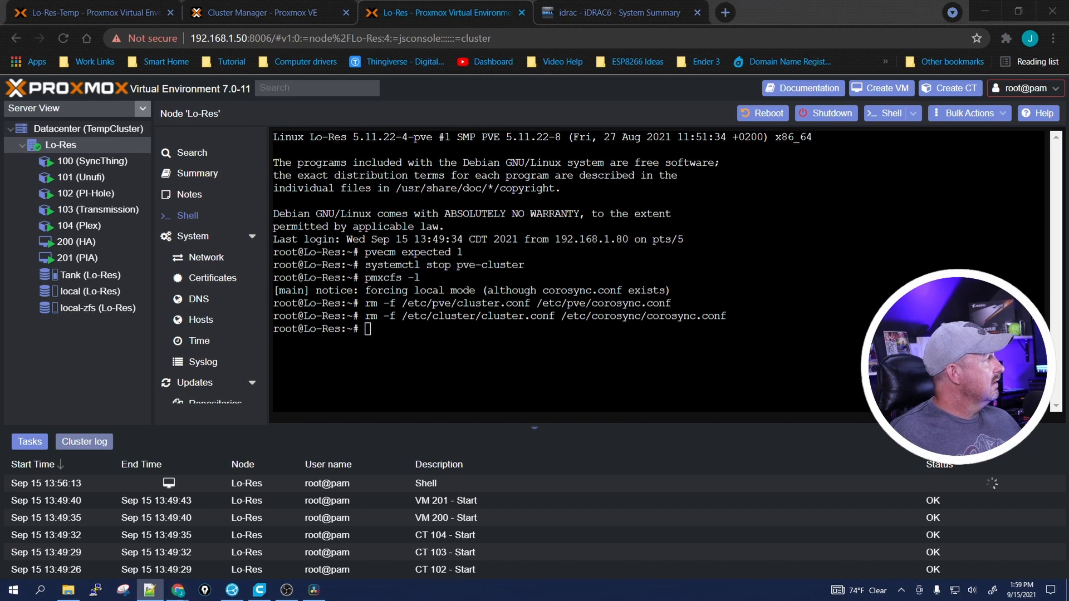
pyautogui.moveTo(646, 384)
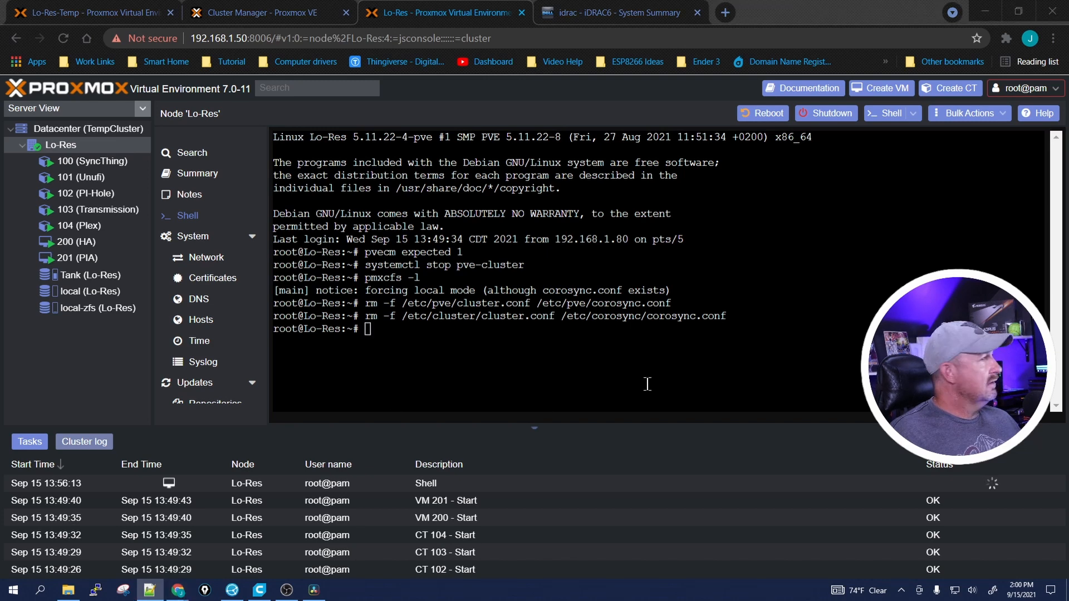
# Remove /var/lib/pve-cluster/.pmxcfs.lockfile and stop pve-cluster again
pyautogui.write('rm /var/lib/pve-cluster/.pmxcfs.lockfile')
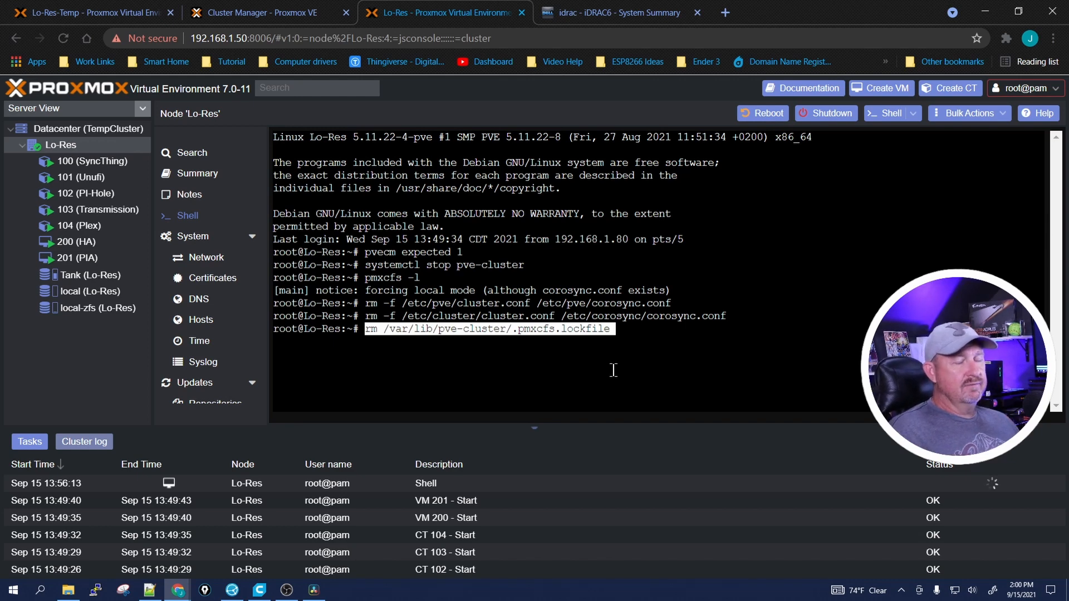
pyautogui.press('Return')
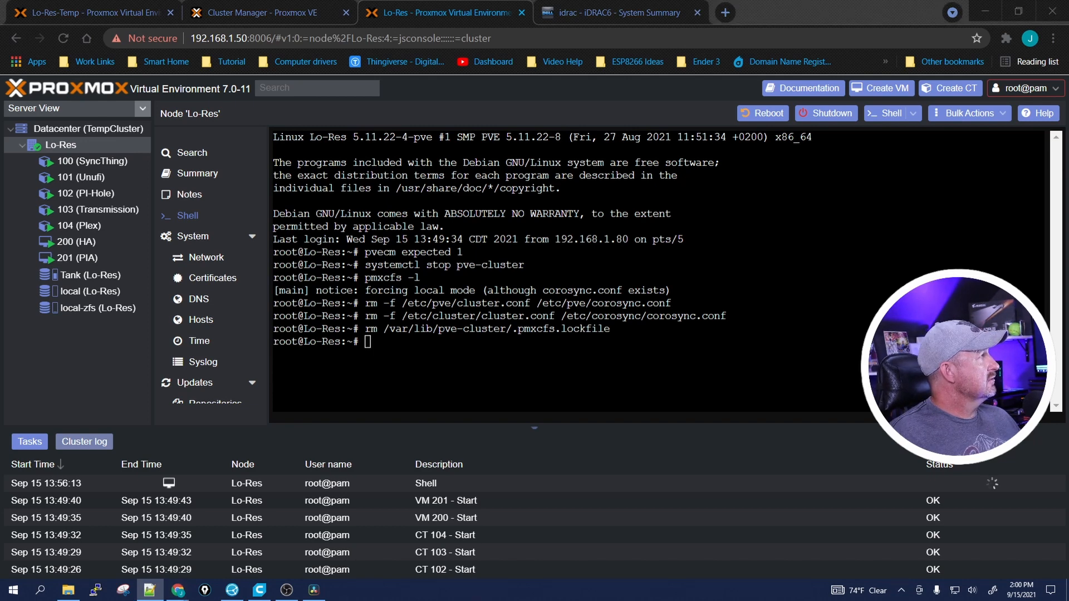
pyautogui.write('systemctl stop pve-cluster')
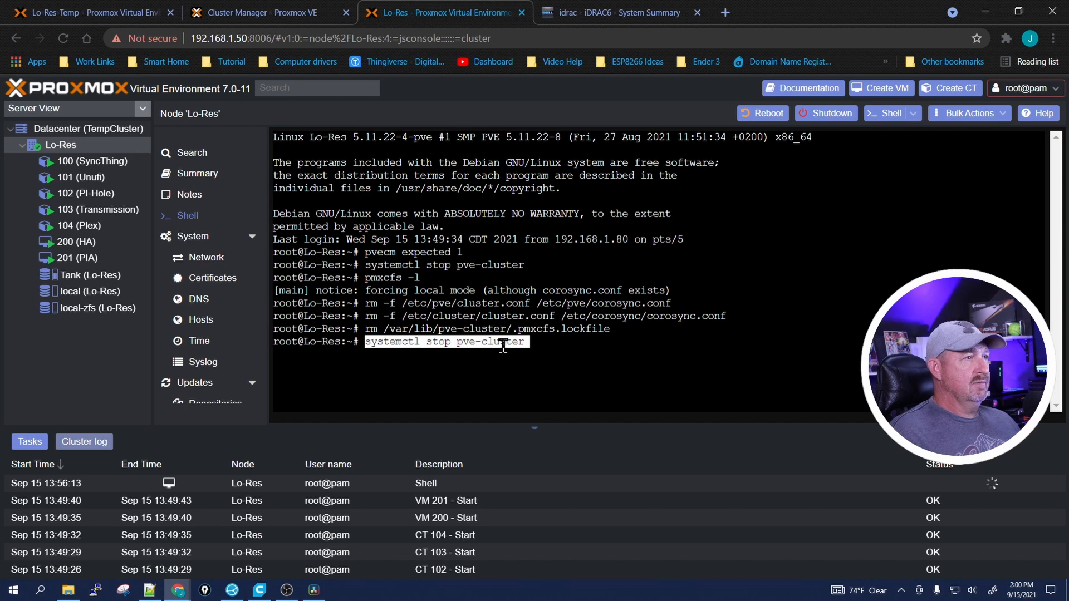
pyautogui.press('Return')
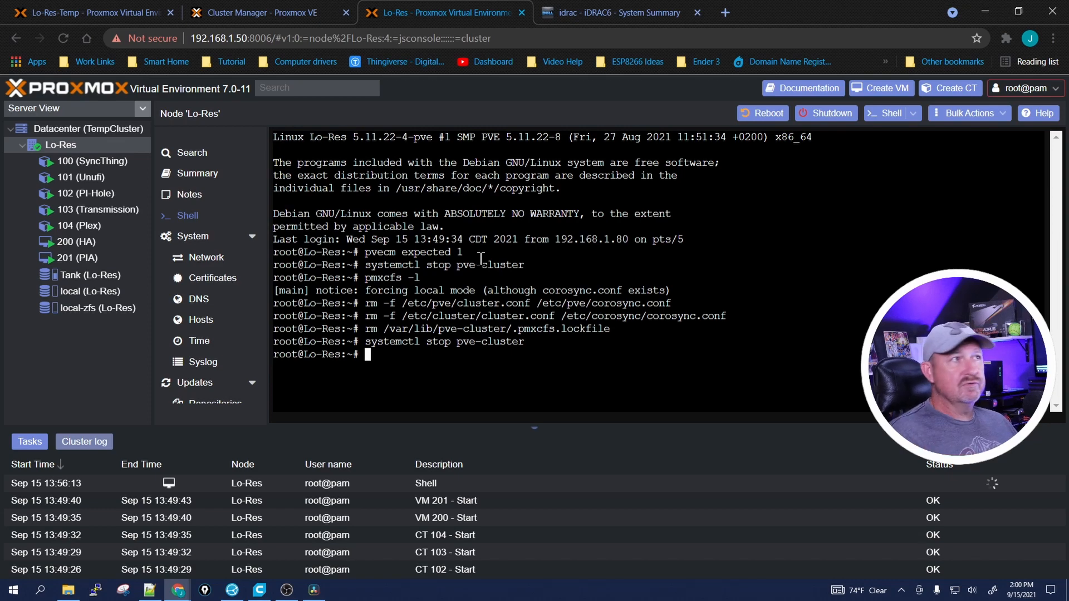
pyautogui.moveTo(764, 112)
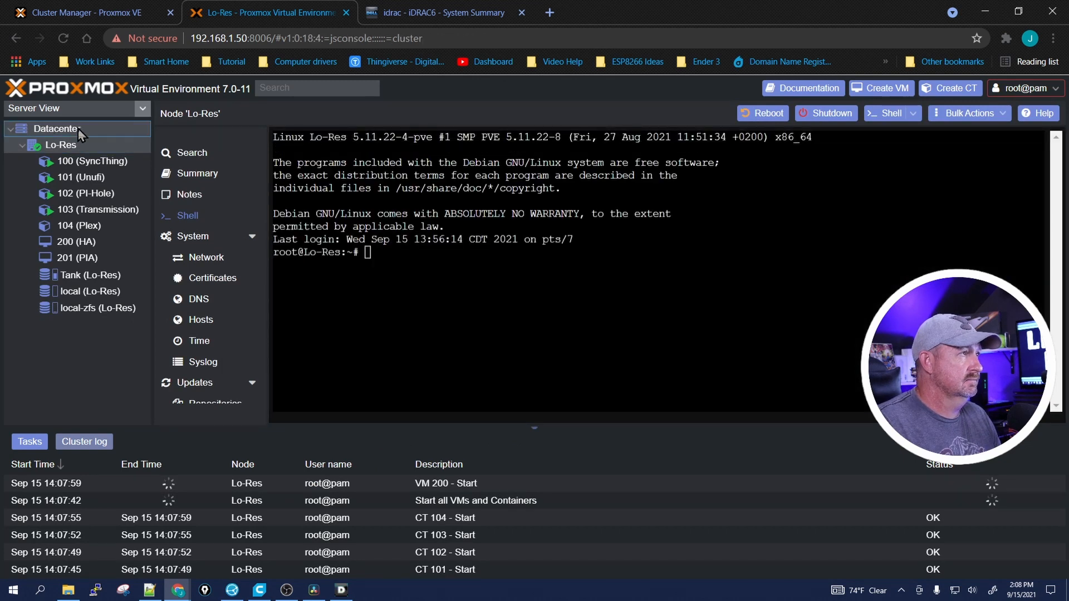
# View the Datacenter cluster status showing Lo-Res standalone with no cluster defined
pyautogui.click(56, 129)
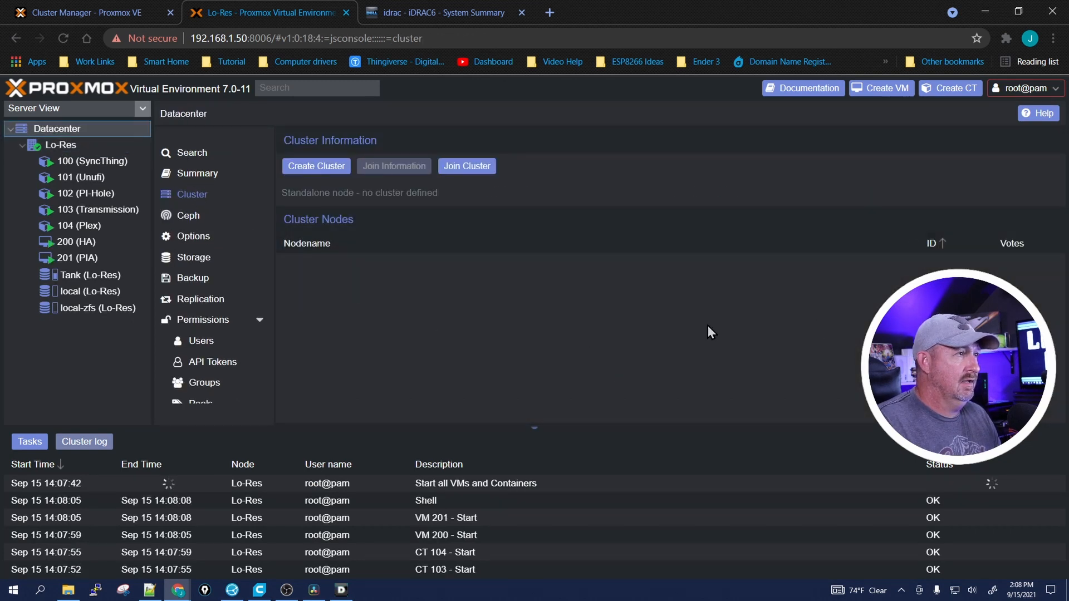